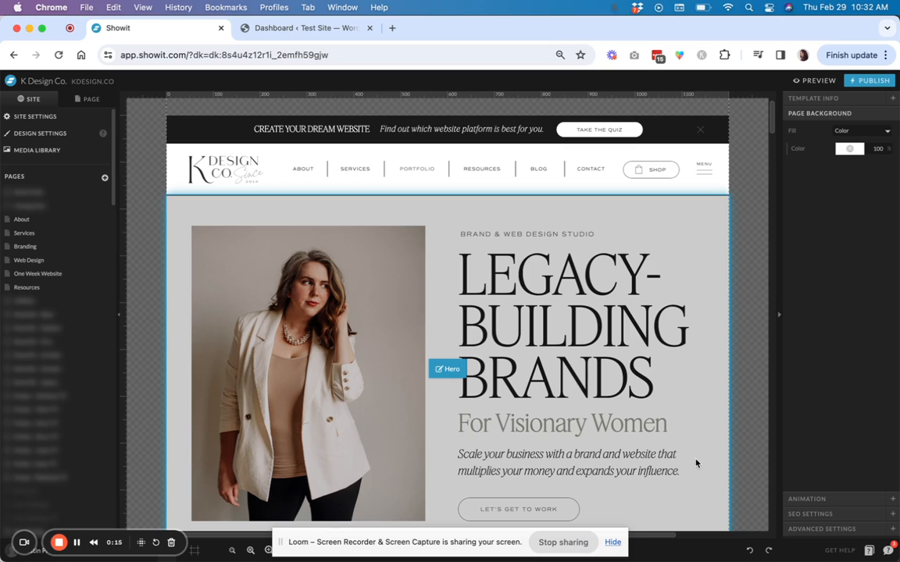
mouse_move(523, 424)
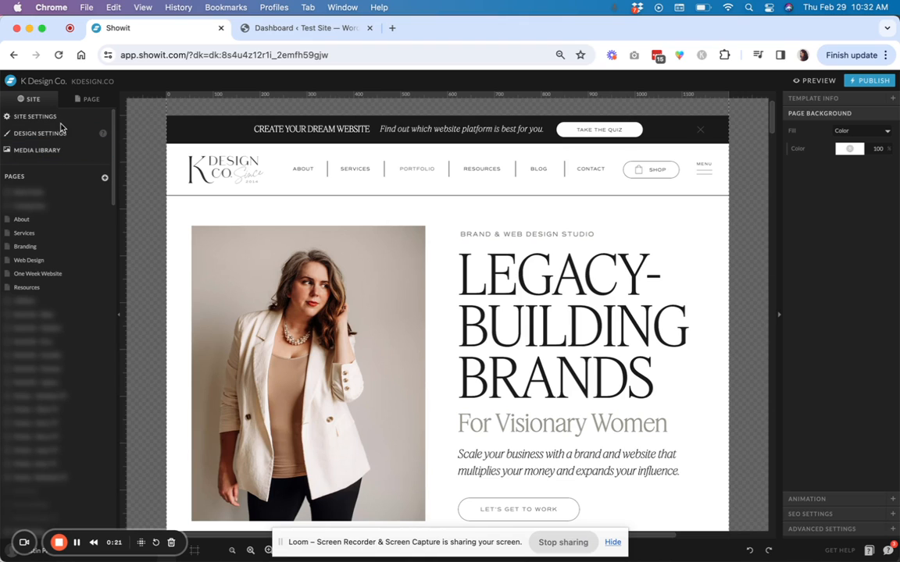
- Open Showit's site-wide settings for the K Design Co. site
click(35, 116)
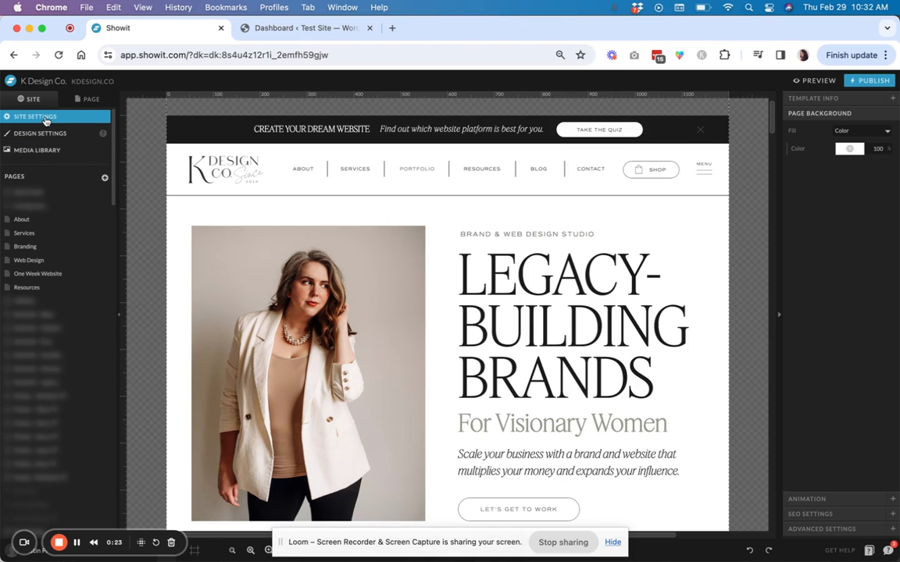
click(31, 116)
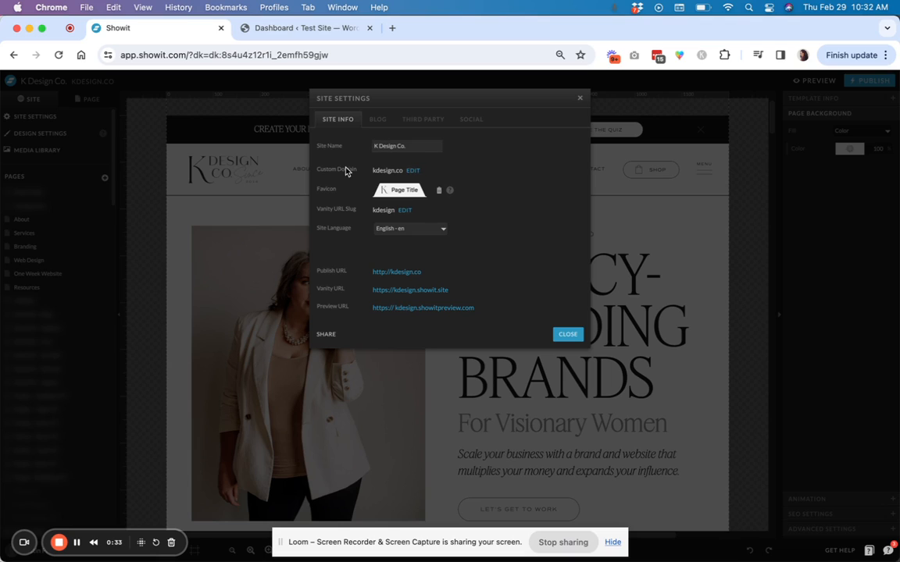
- Edit the custom domain and open kdesign.co's domain configuration with its redirects list
click(413, 170)
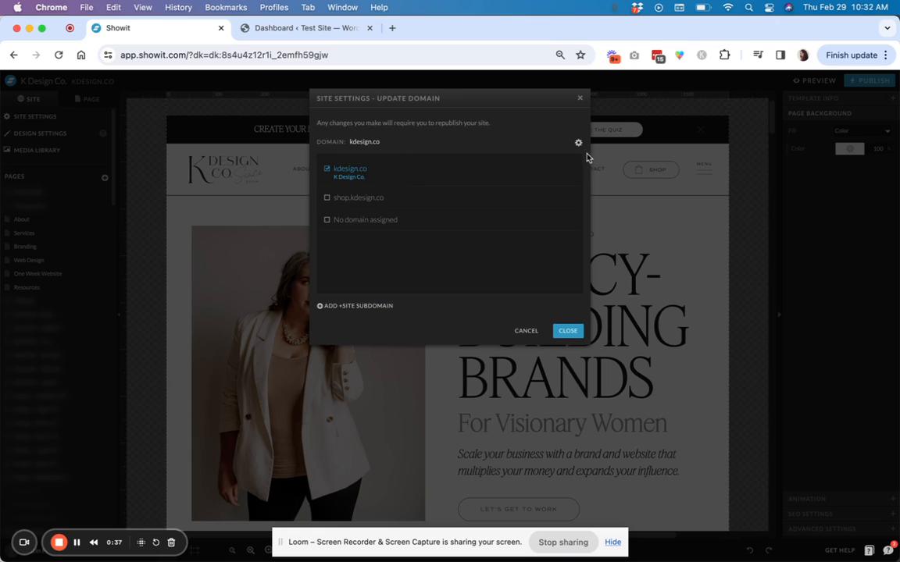
mouse_move(578, 142)
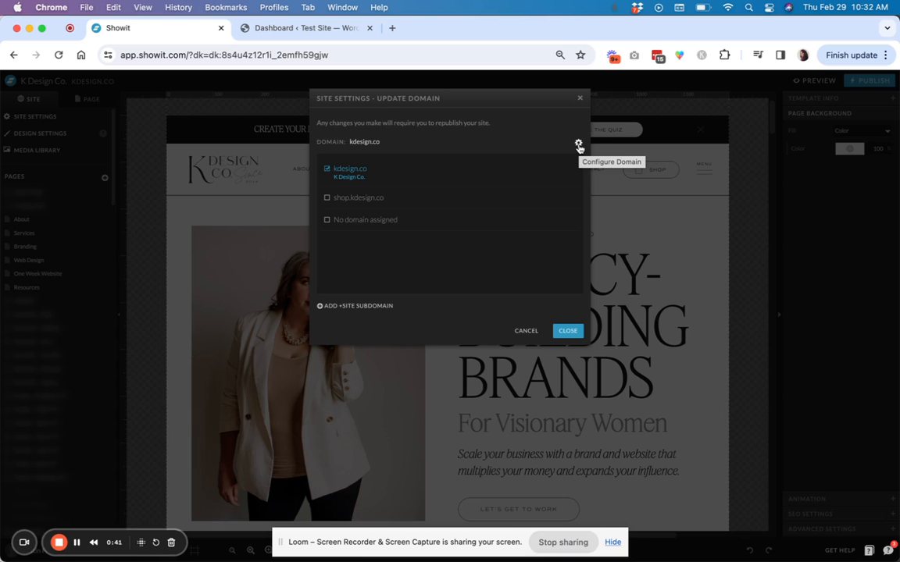
click(577, 142)
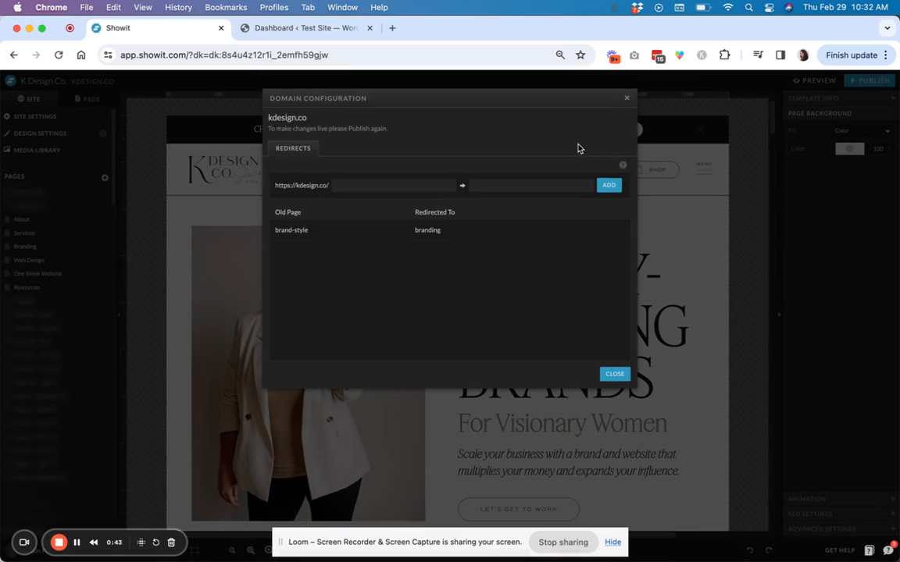
click(362, 184)
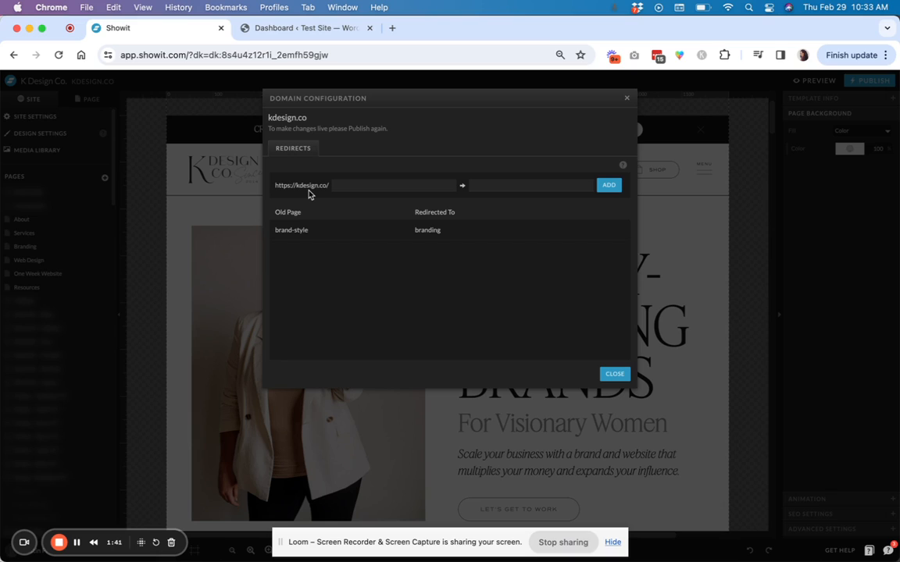
- Add a redirect from old-page to new-slug for kdesign.co, then close the domain configuration
click(391, 184)
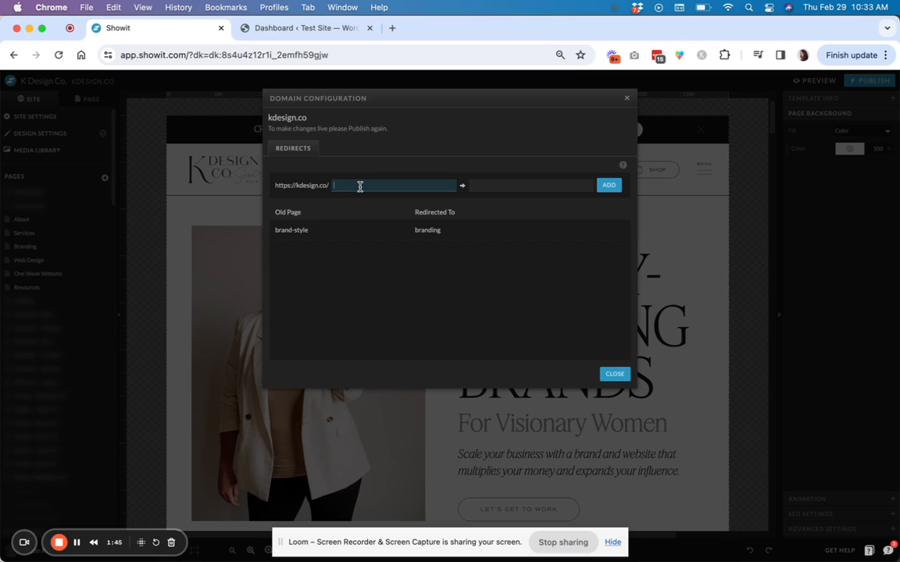
mouse_move(419, 200)
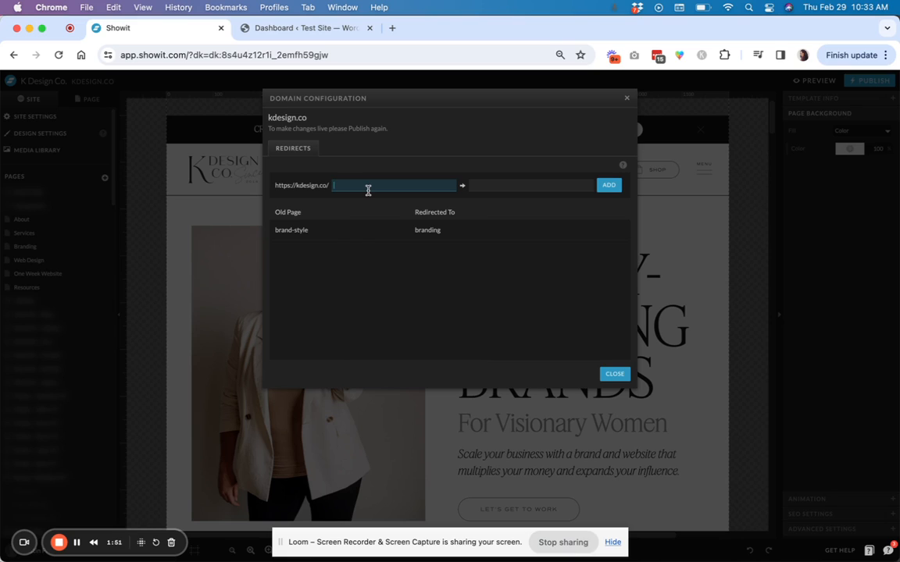
text(old-page)
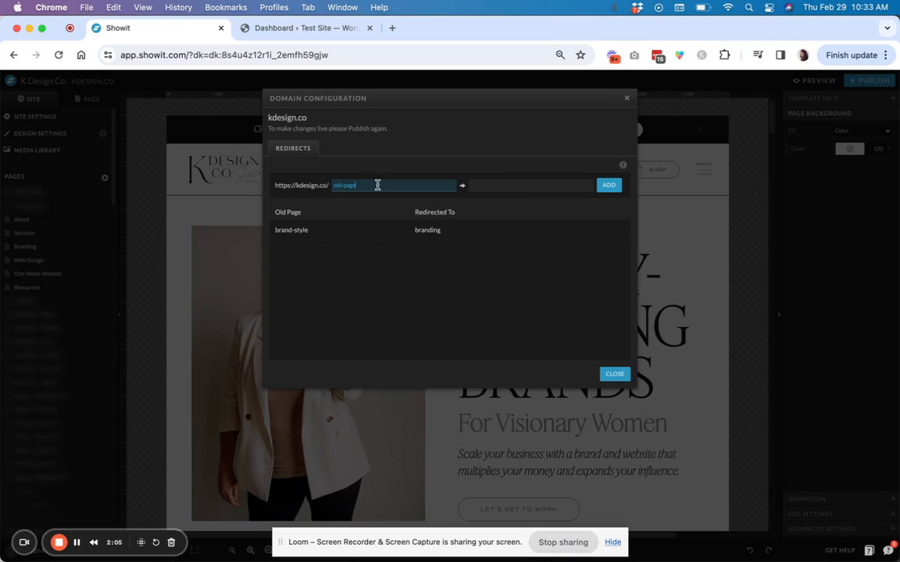
click(531, 184)
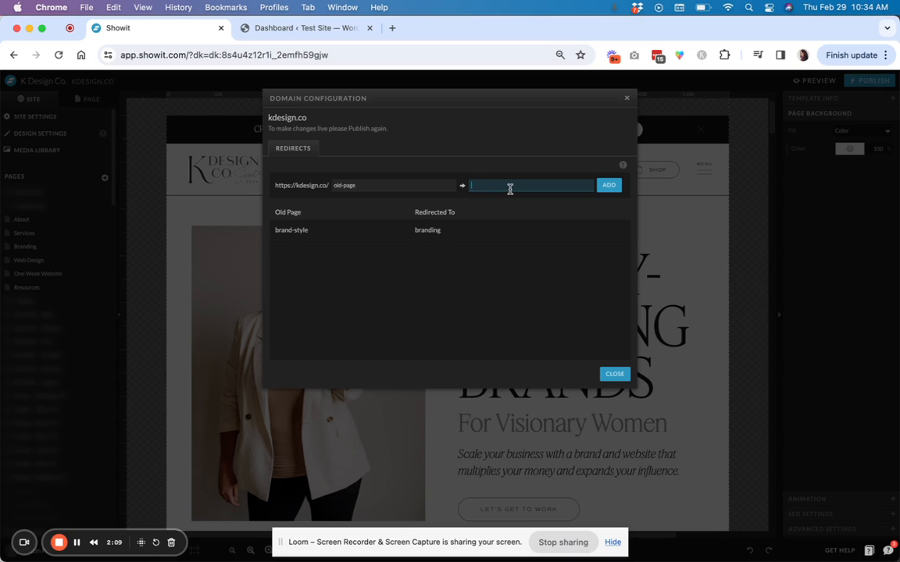
text(new/)
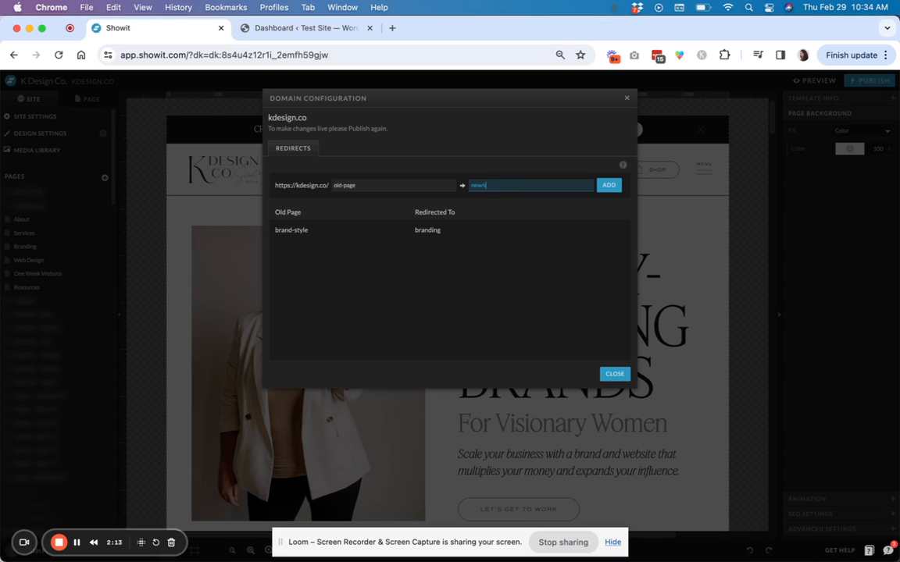
text(new-slug)
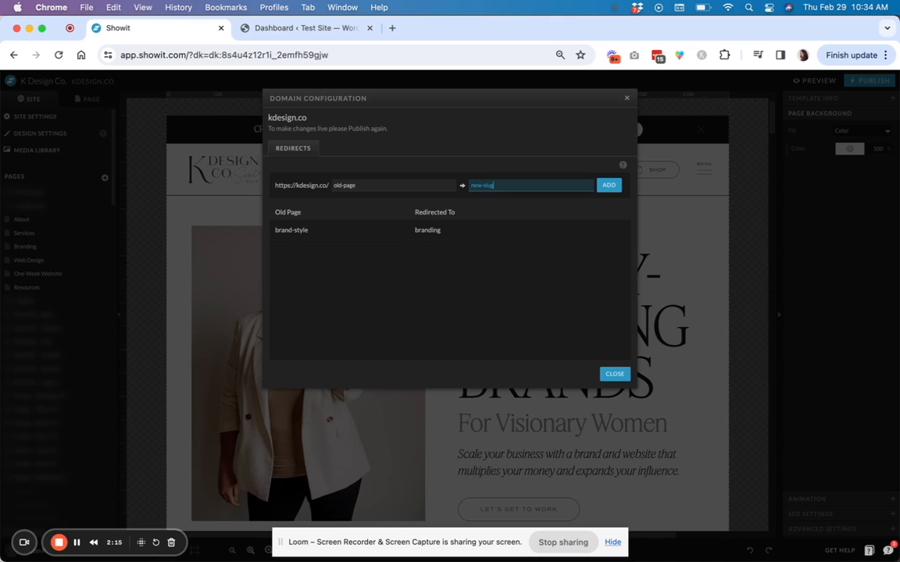
click(609, 184)
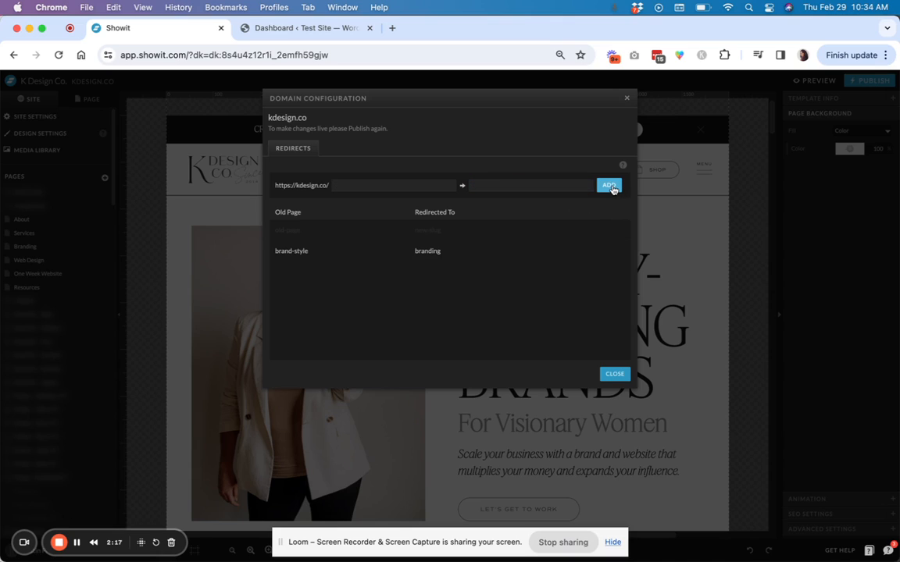
click(609, 184)
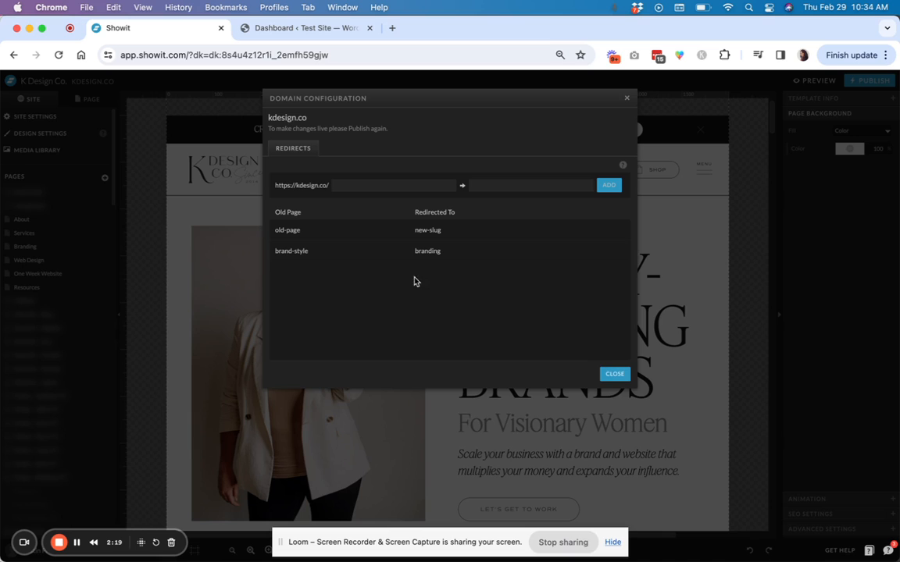
click(615, 375)
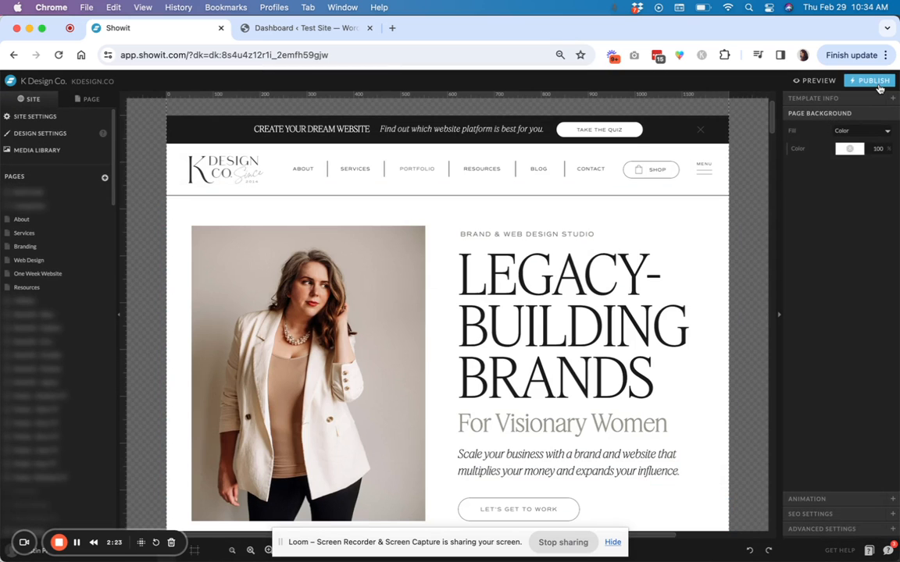
- Publish the Showit site to kdesign.co and dismiss the success message
click(868, 80)
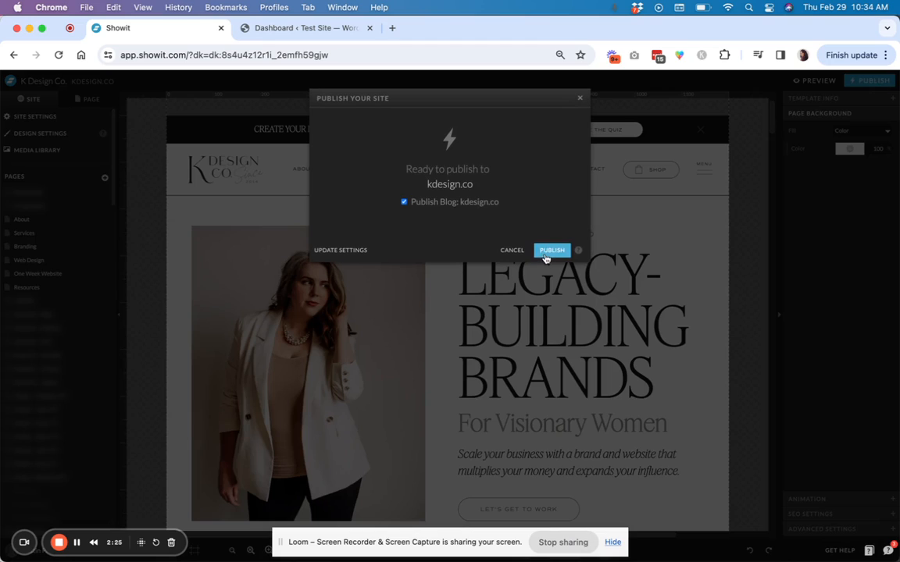
click(552, 250)
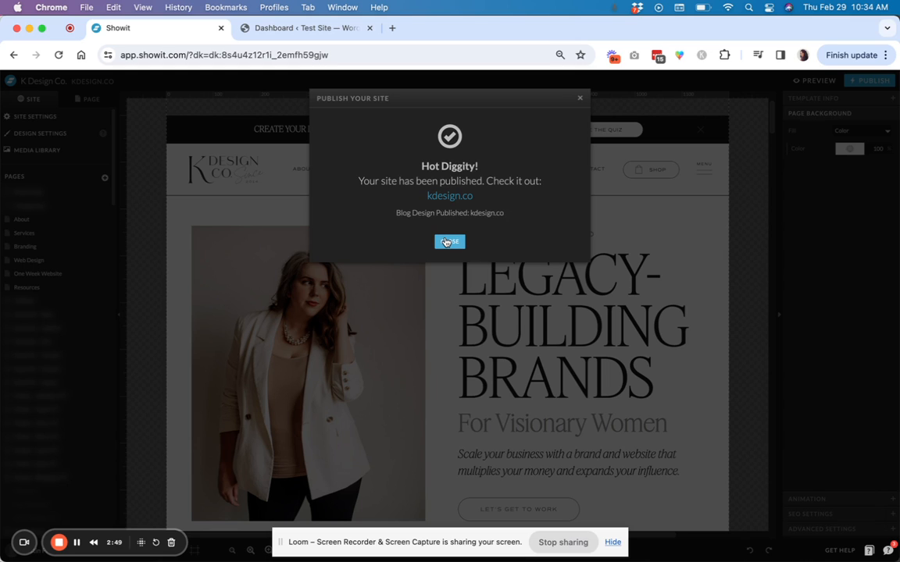
click(305, 28)
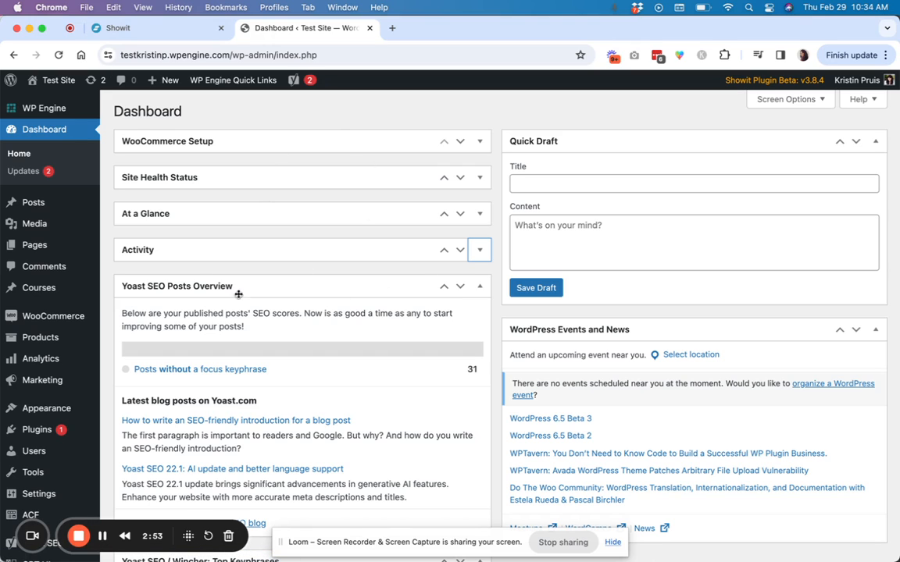
mouse_move(34, 223)
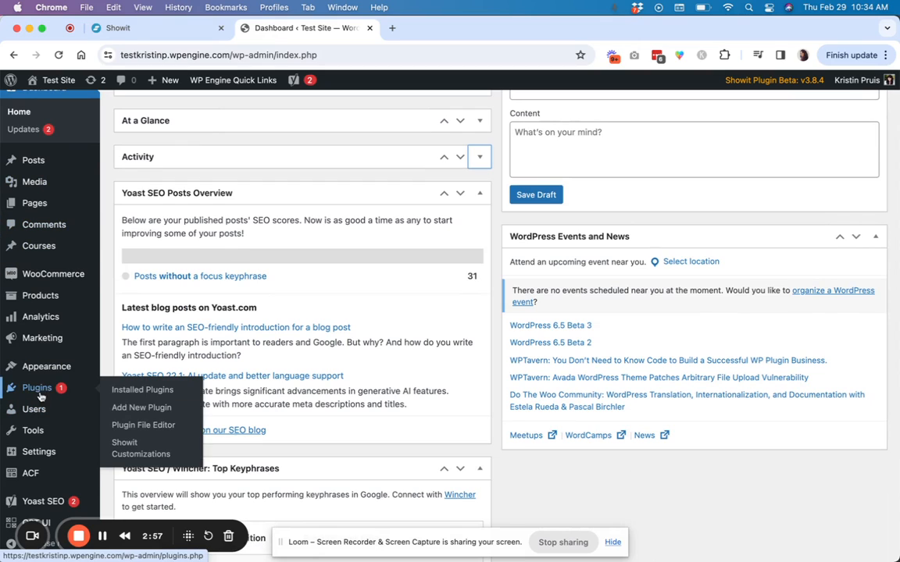
- Search plugins for 'redirect', then install and activate the Redirection plugin by John Godley
click(37, 388)
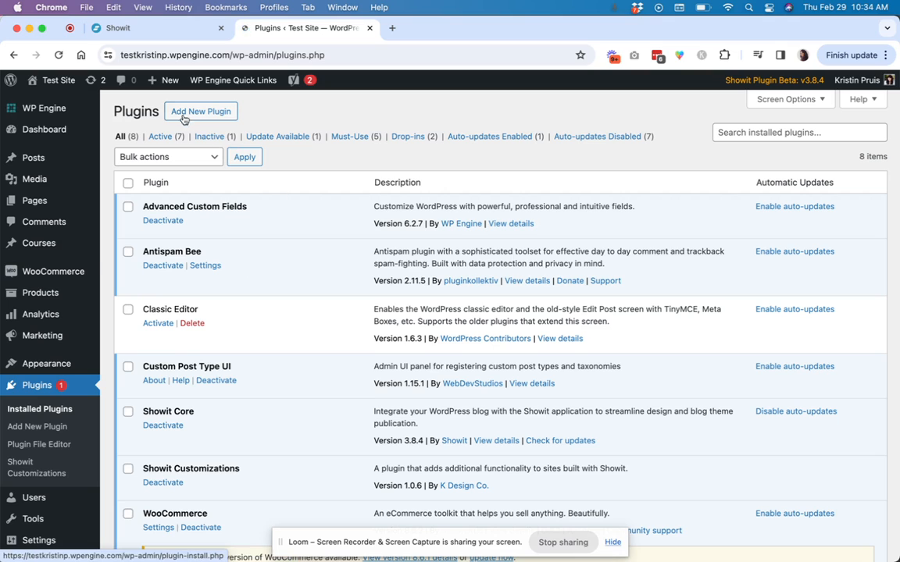
click(200, 111)
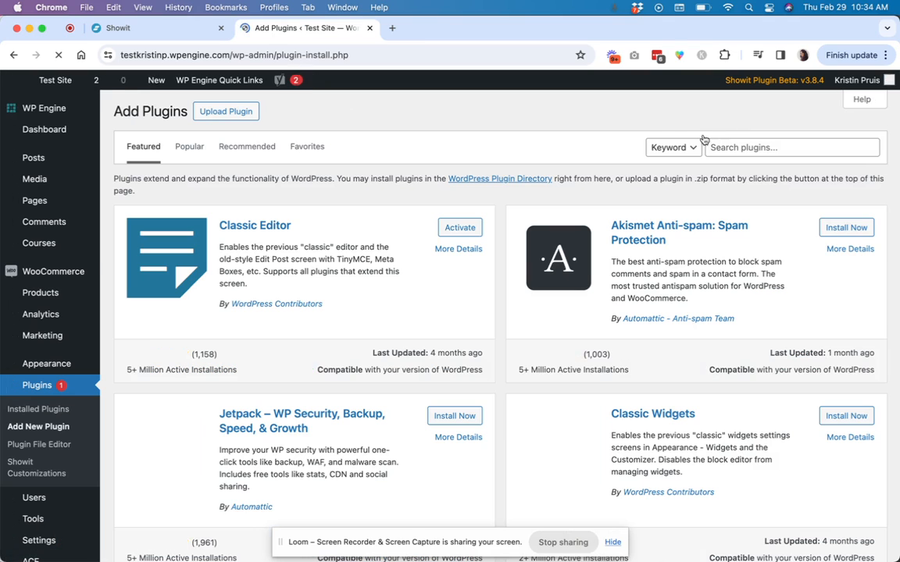
text(redirect)
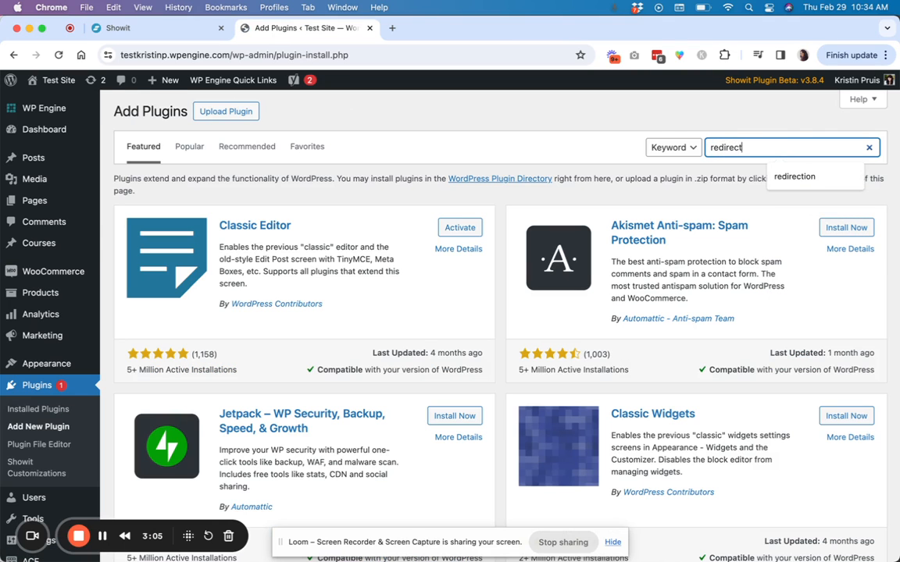
click(793, 175)
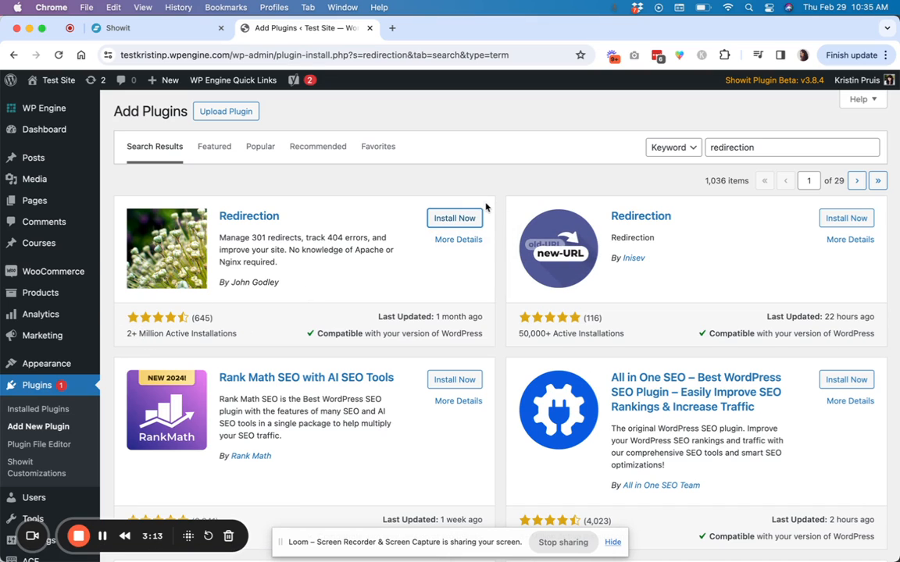
click(453, 218)
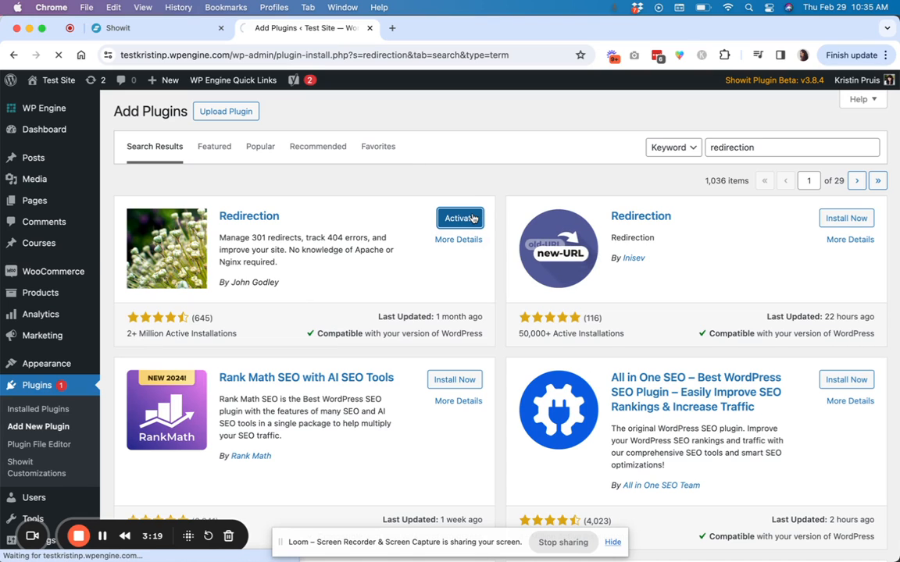
click(459, 219)
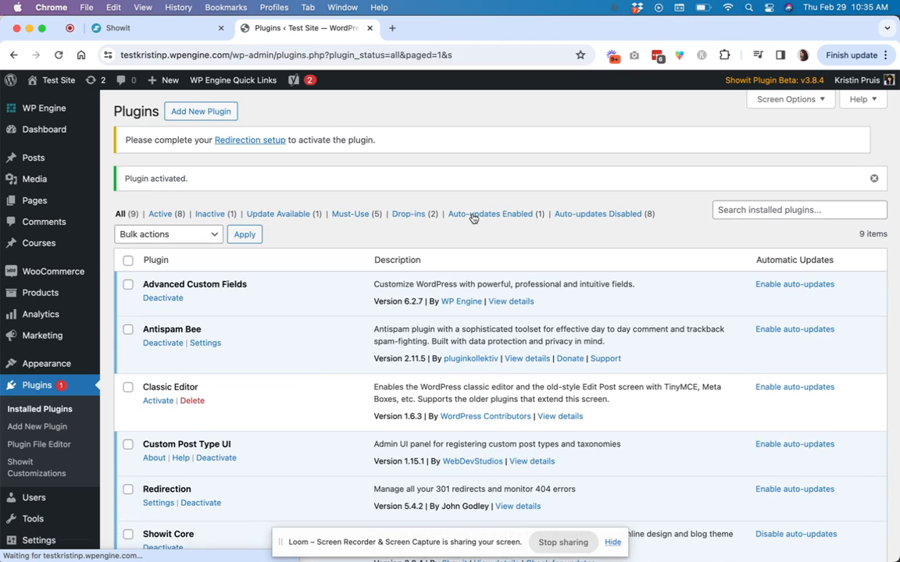
- Follow the admin notice's Redirection setup link and read through the welcome page
scroll(down, 3)
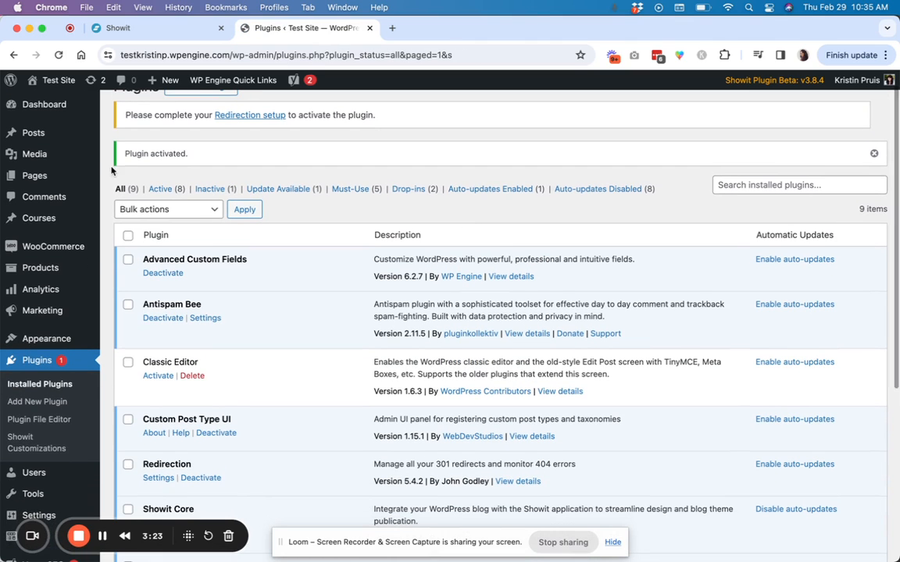
scroll(down, 3)
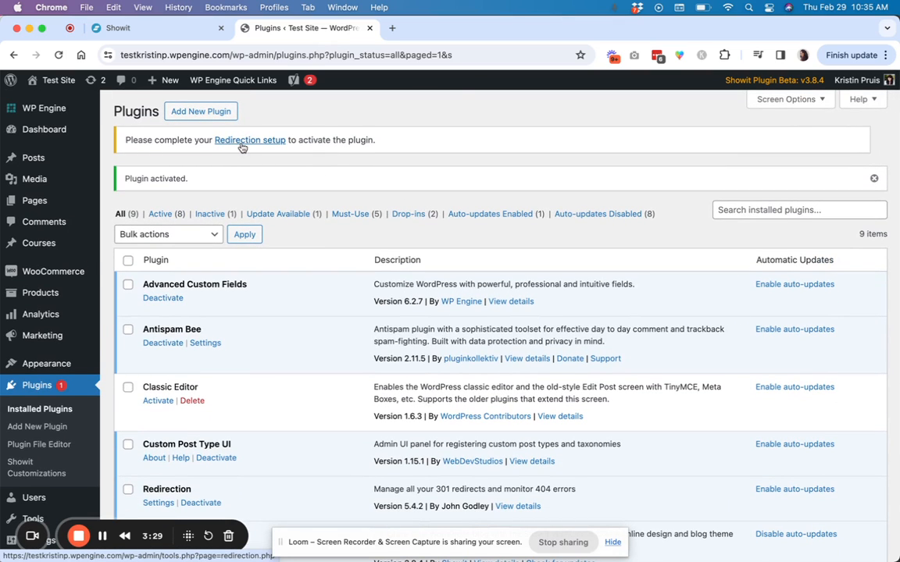
click(250, 141)
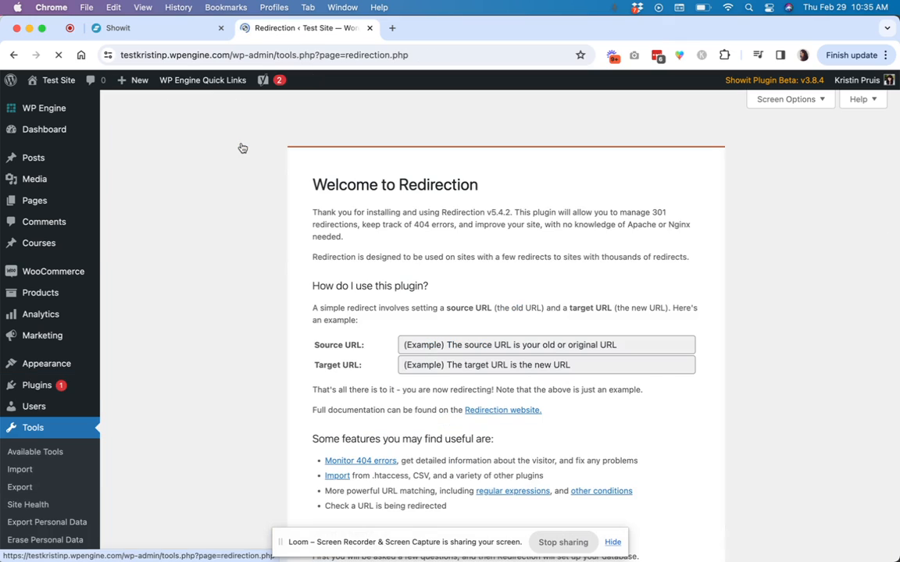
scroll(down, 3)
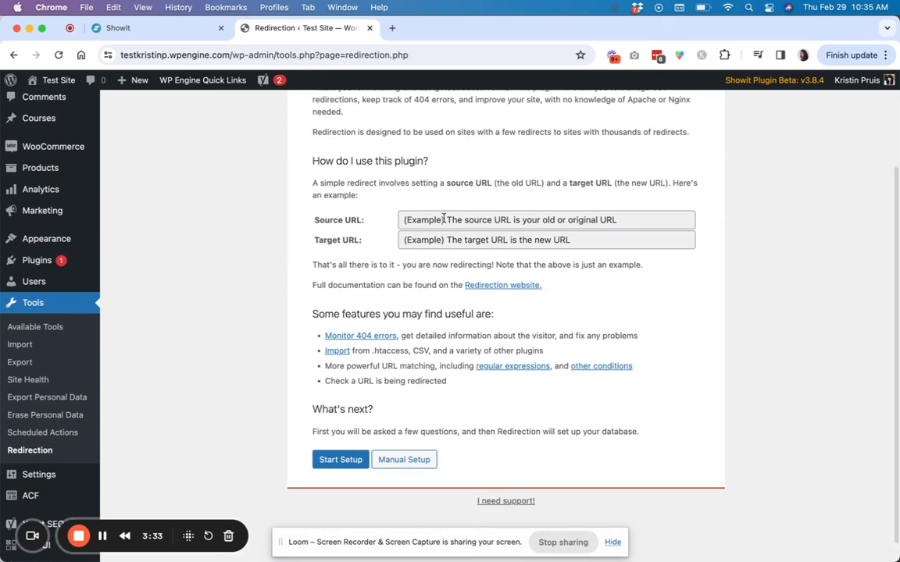
mouse_move(478, 207)
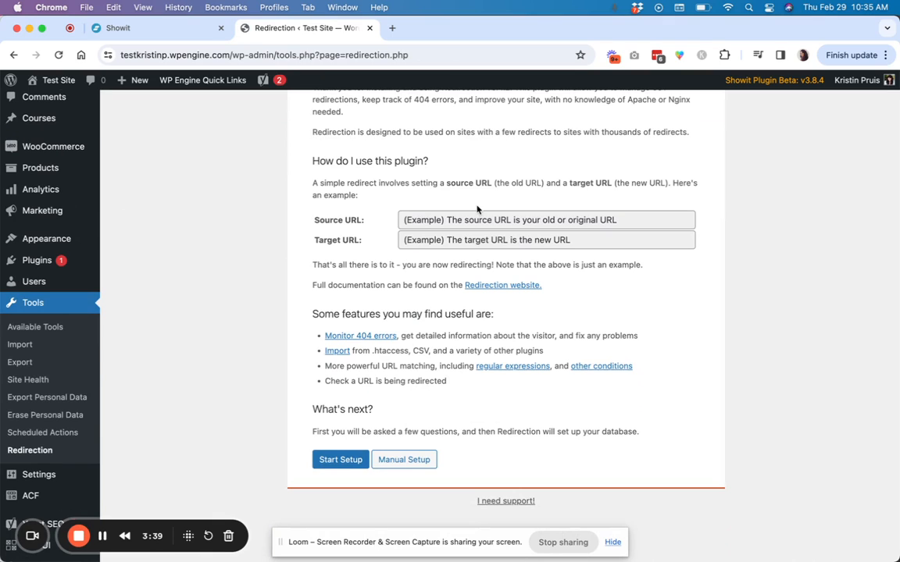
scroll(up, 3)
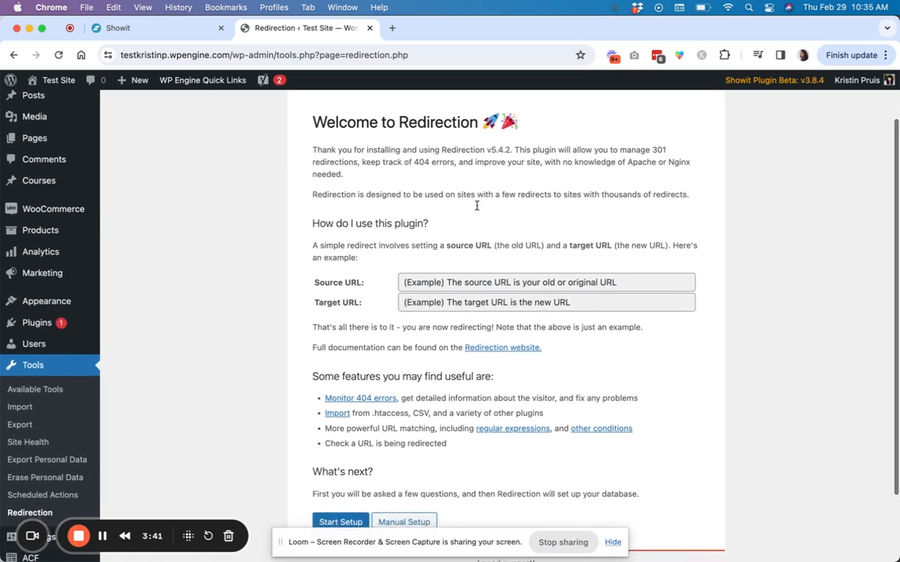
scroll(down, 3)
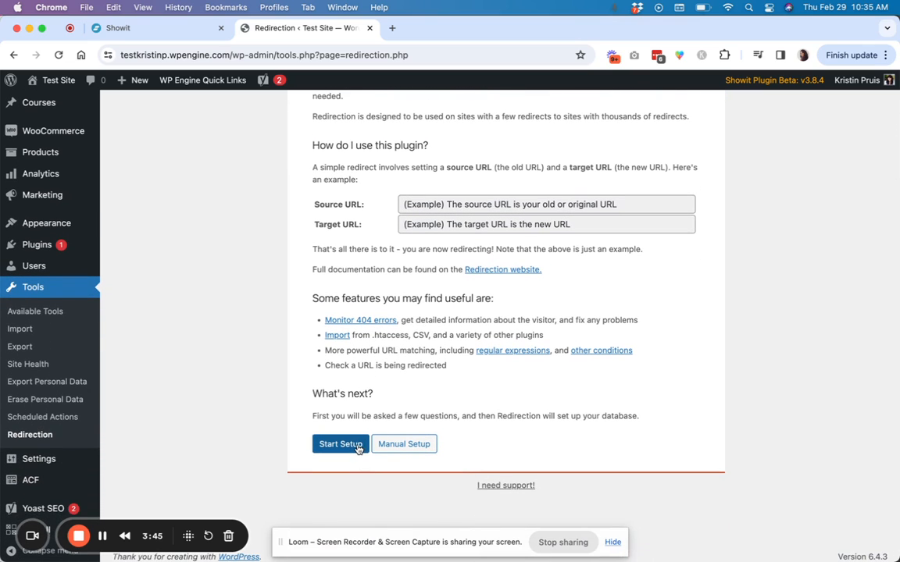
- Start setup, continue with monitoring and logging off, and skip importing old slug redirects
click(341, 443)
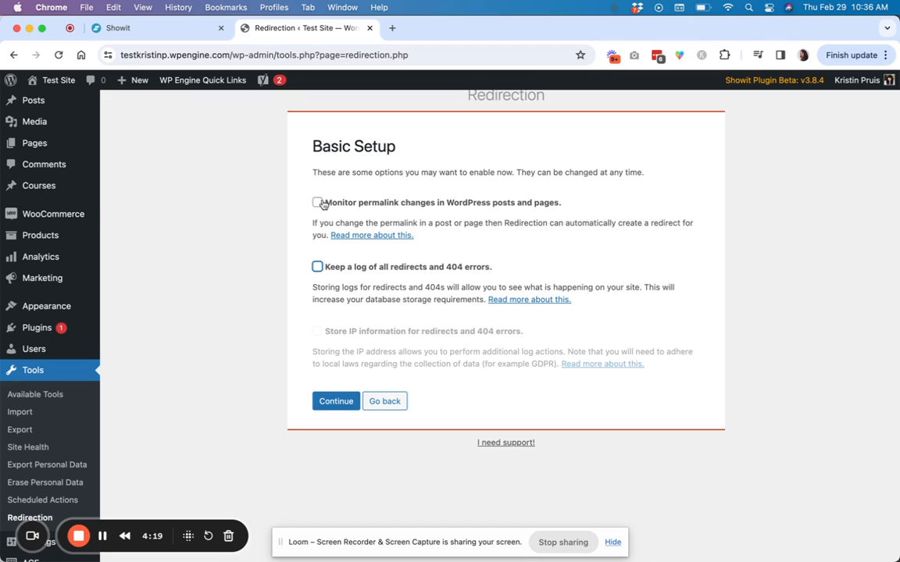
mouse_move(318, 267)
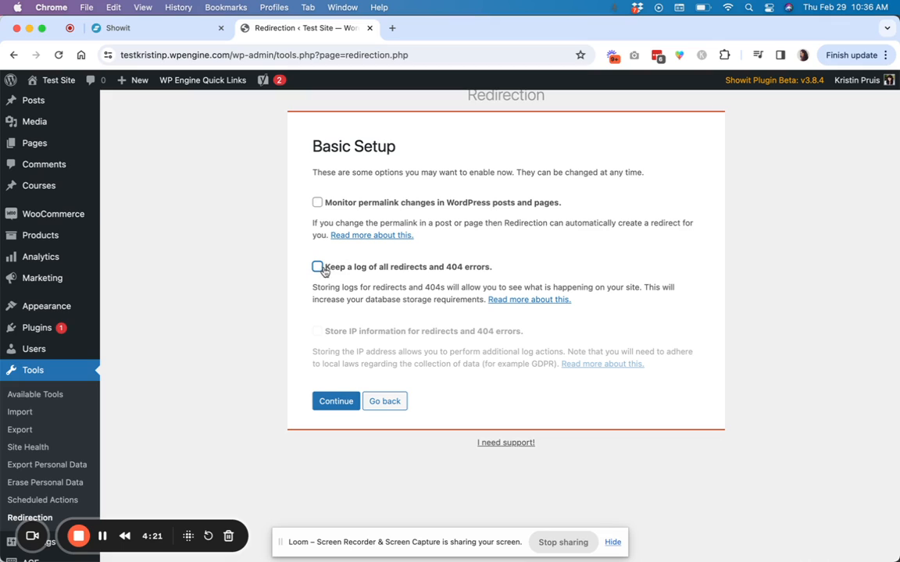
mouse_move(403, 277)
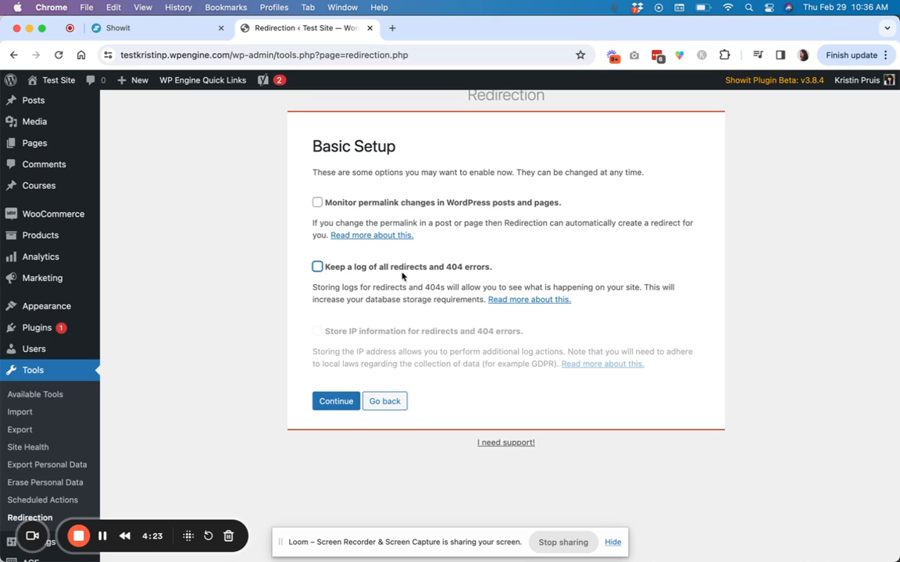
mouse_move(415, 279)
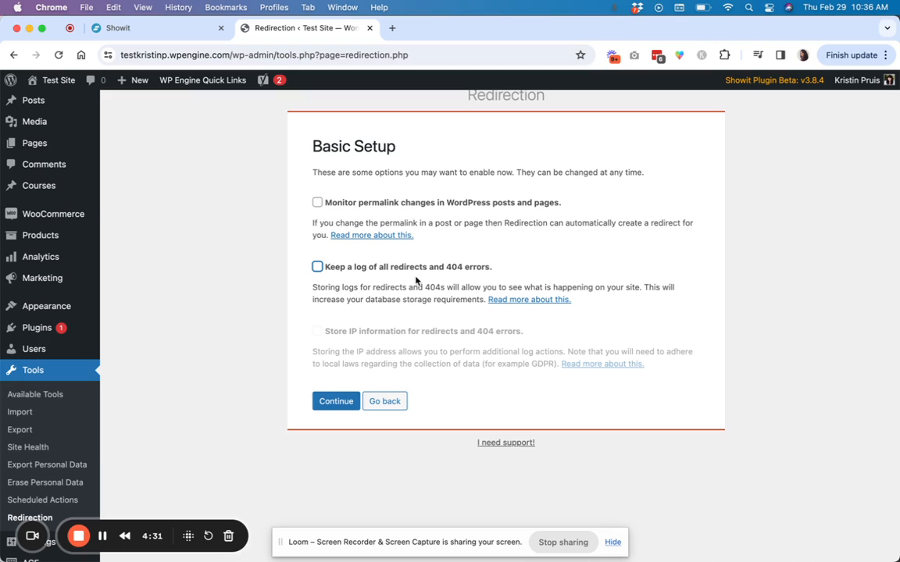
mouse_move(365, 284)
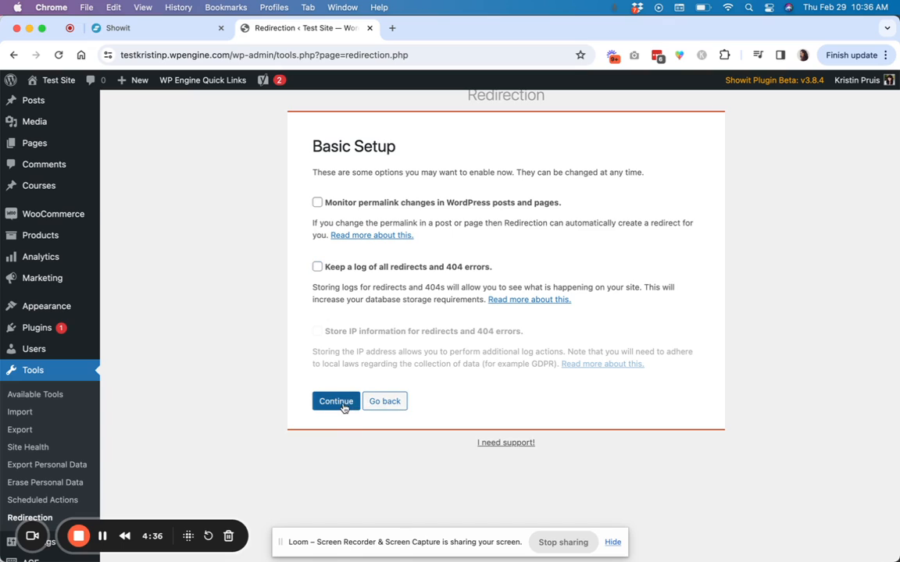
click(334, 400)
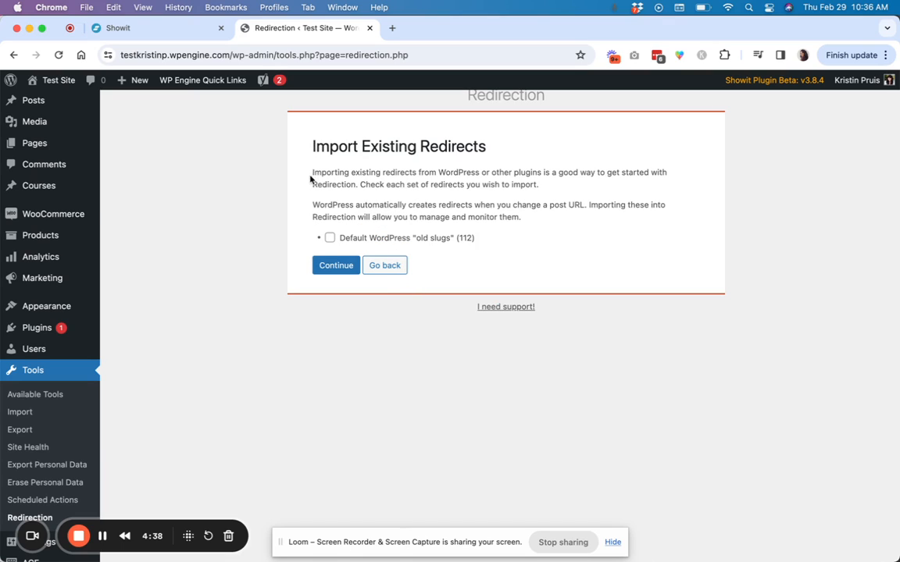
mouse_move(381, 185)
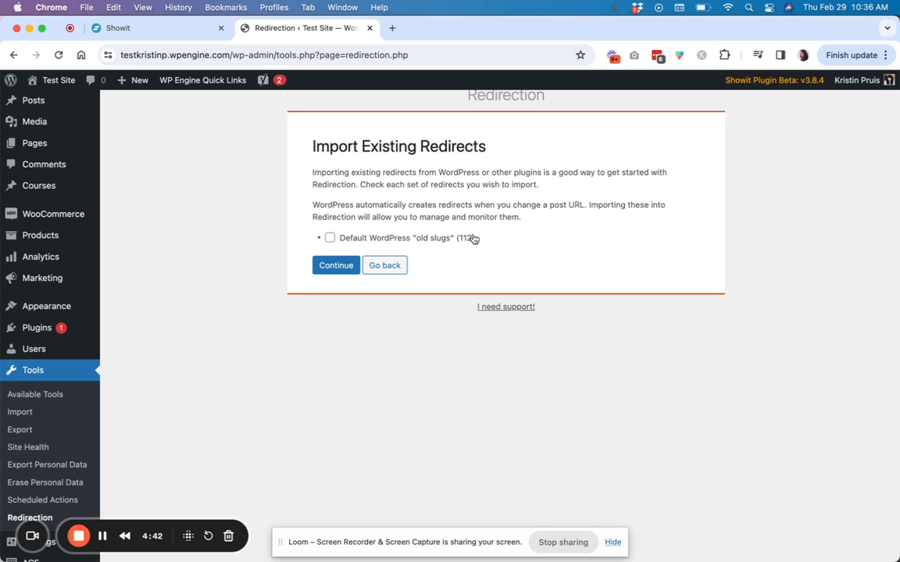
scroll(down, 3)
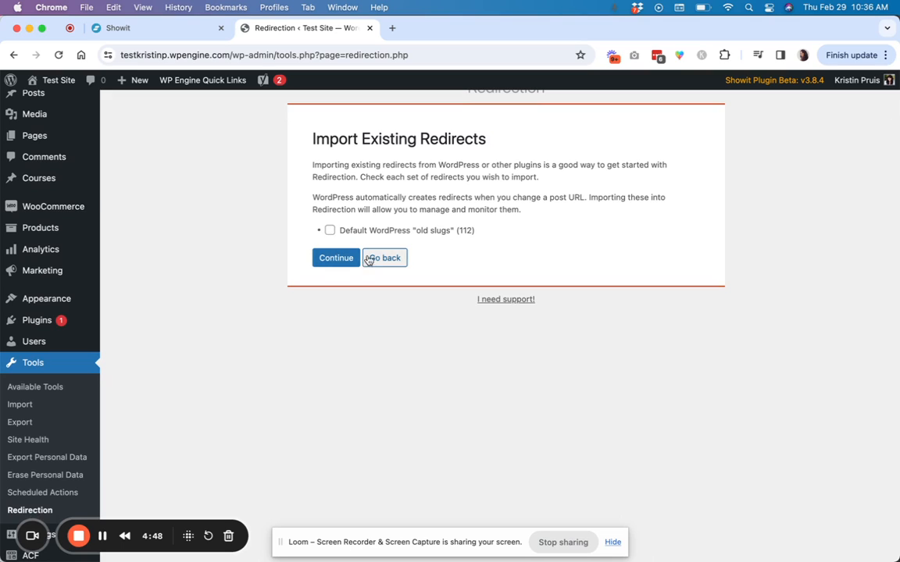
click(334, 258)
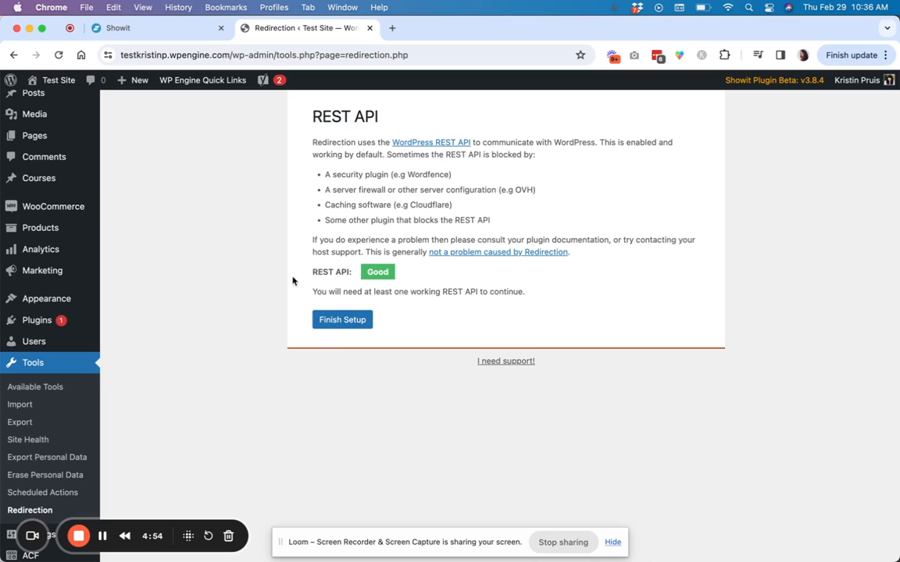
mouse_move(356, 328)
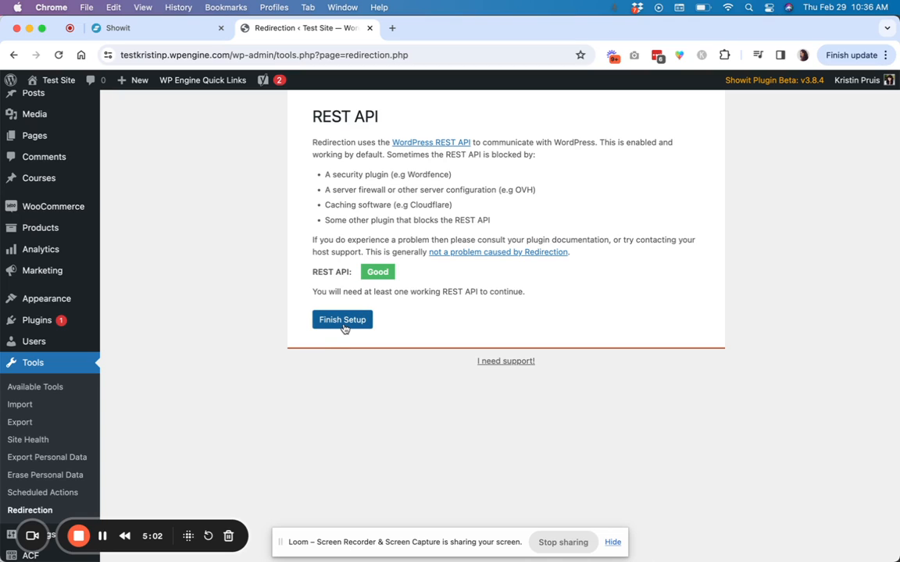
- Finish setup at 100% progress and enter the empty redirects management screen
click(340, 319)
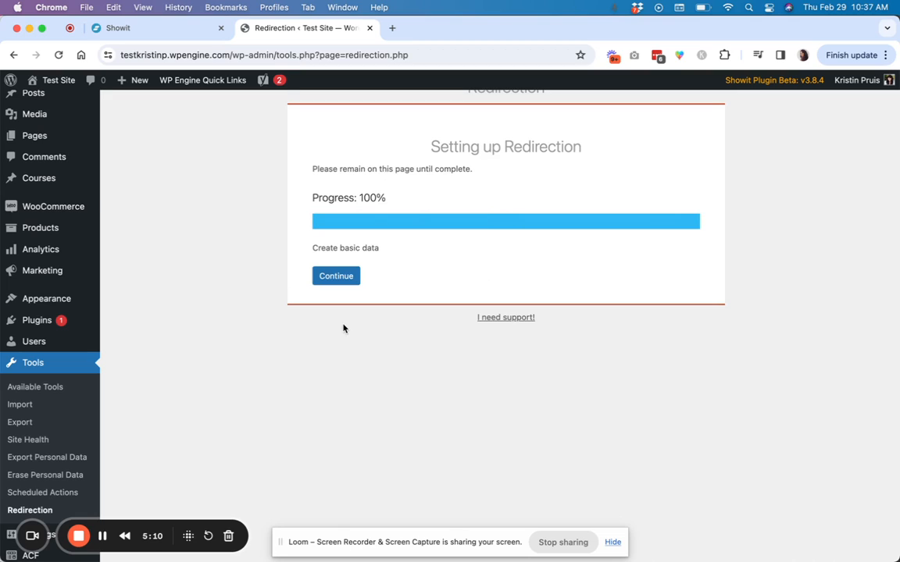
click(335, 275)
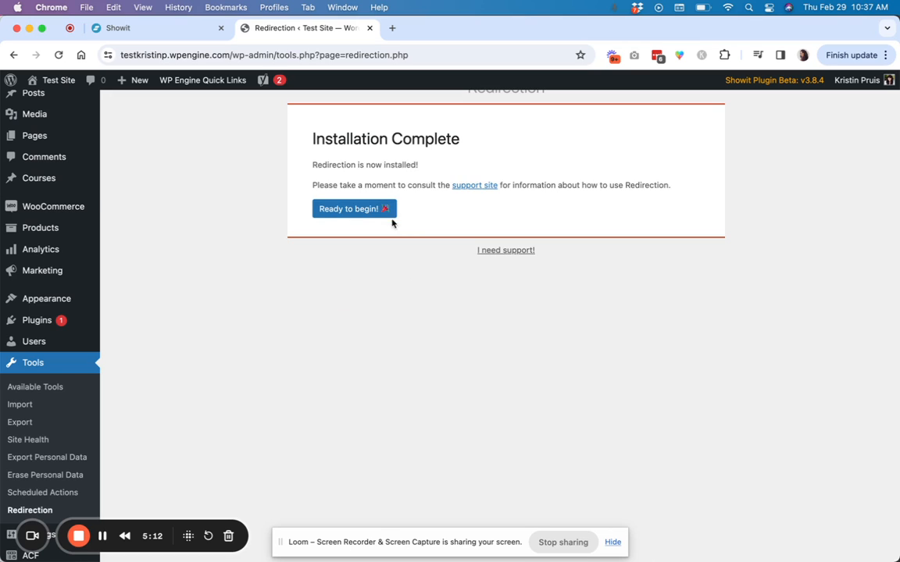
click(353, 209)
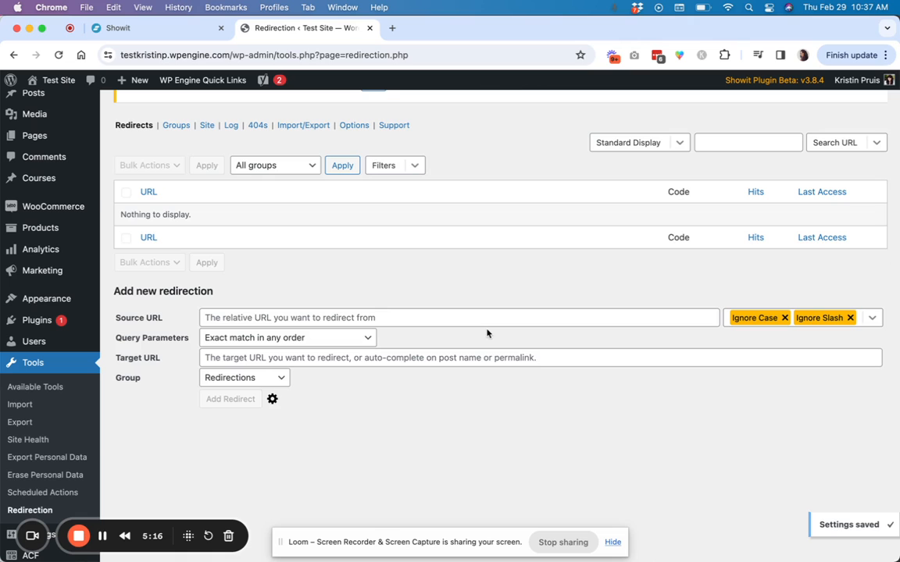
- Dismiss the 'Version 5.4 installed' notice and reach the Add new redirection form
scroll(down, 3)
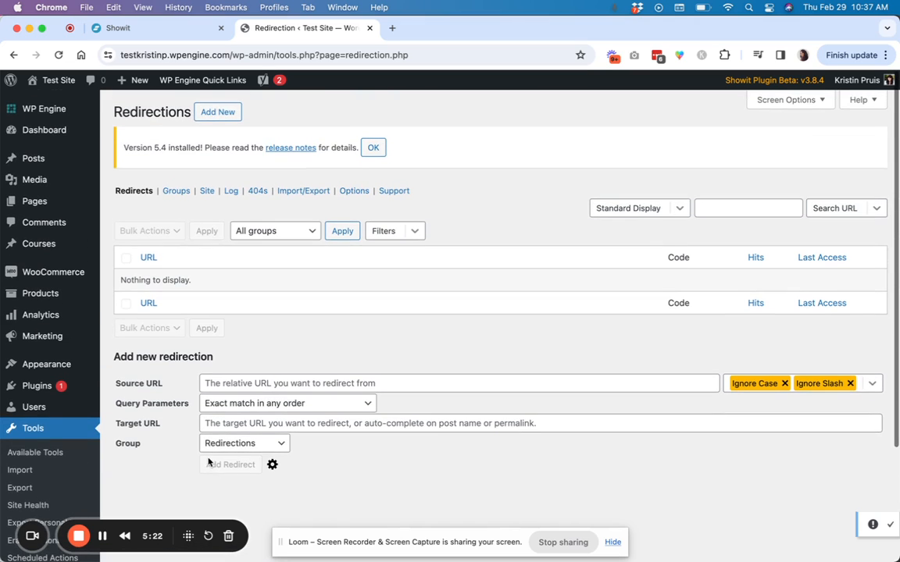
click(371, 147)
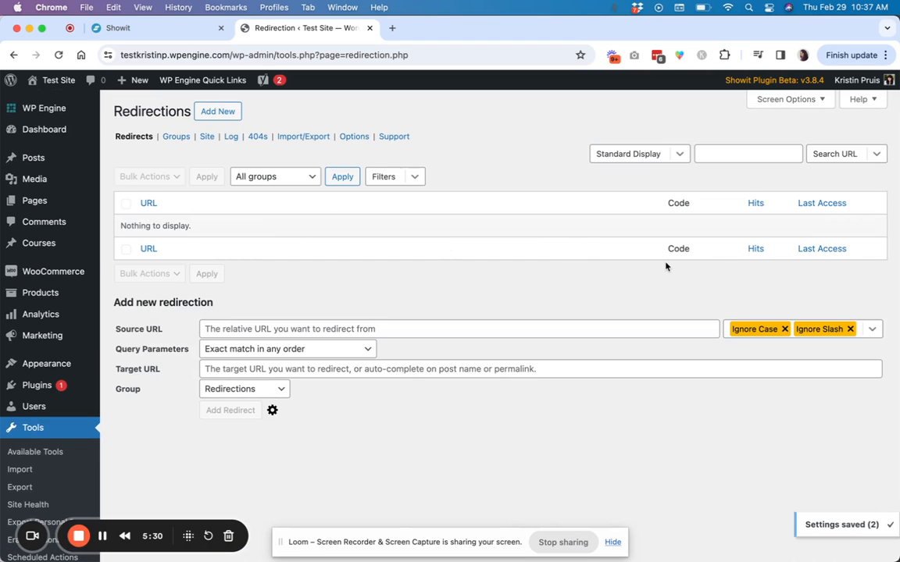
scroll(down, 3)
text(/)
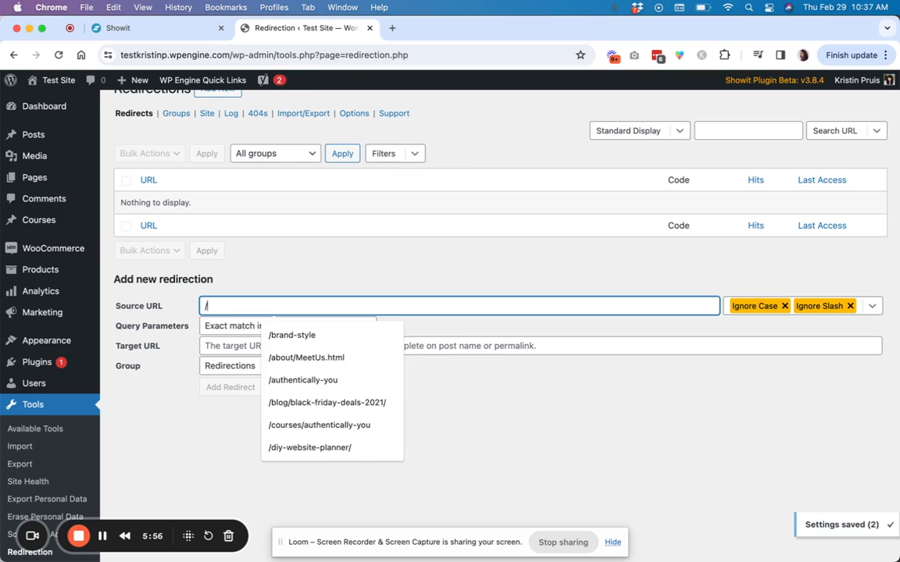
click(290, 335)
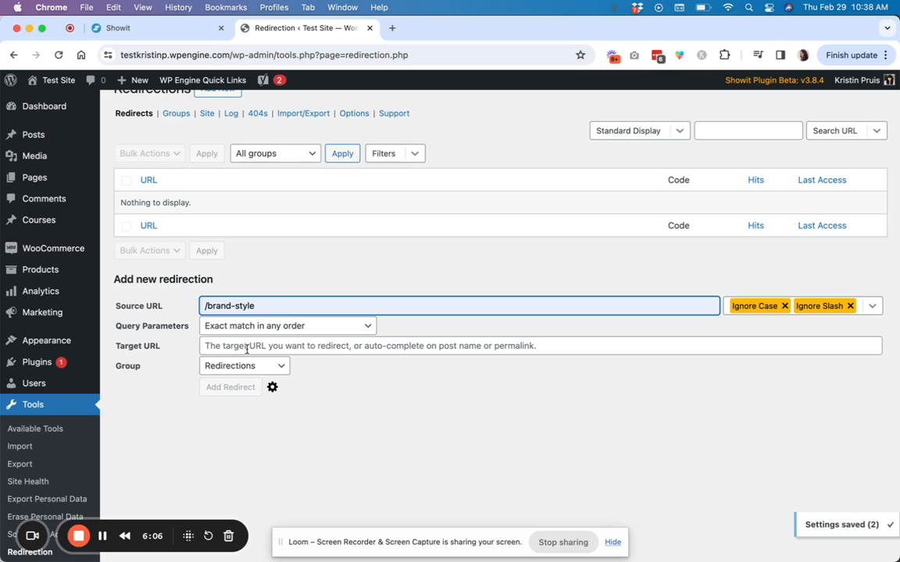
click(287, 326)
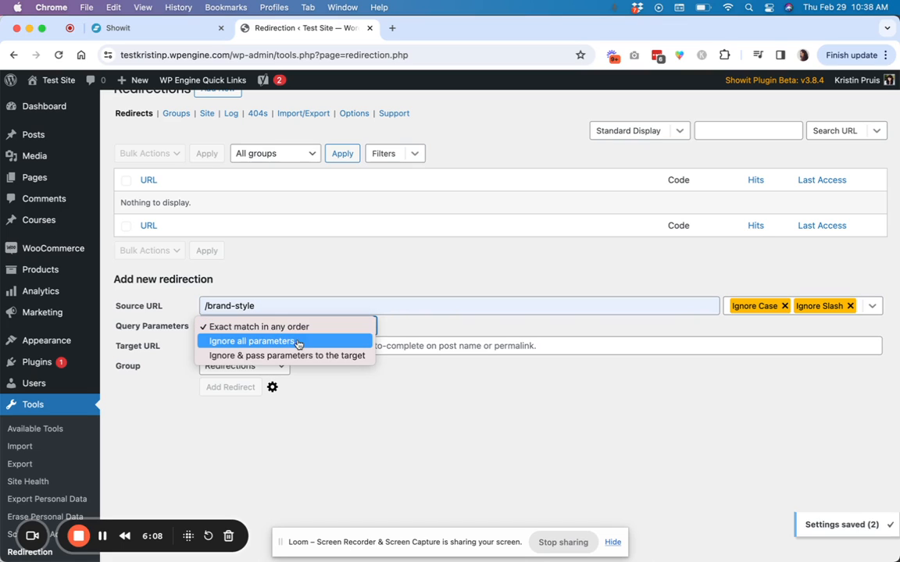
mouse_move(312, 356)
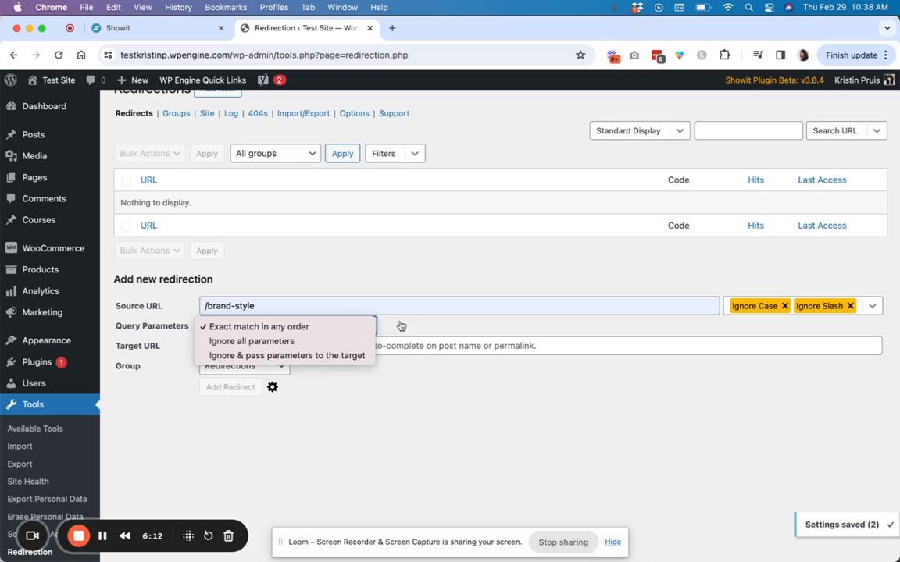
click(260, 327)
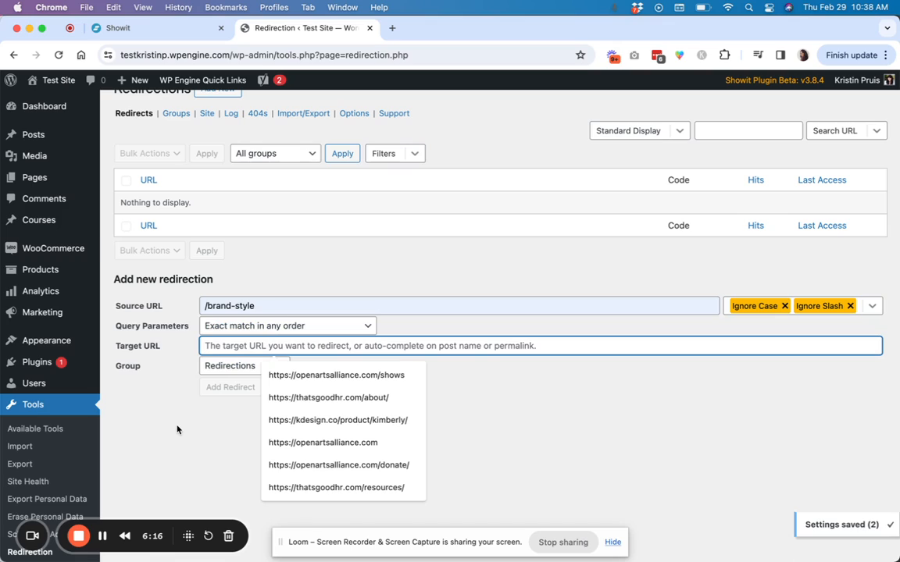
text(https://kdesign.co/branding)
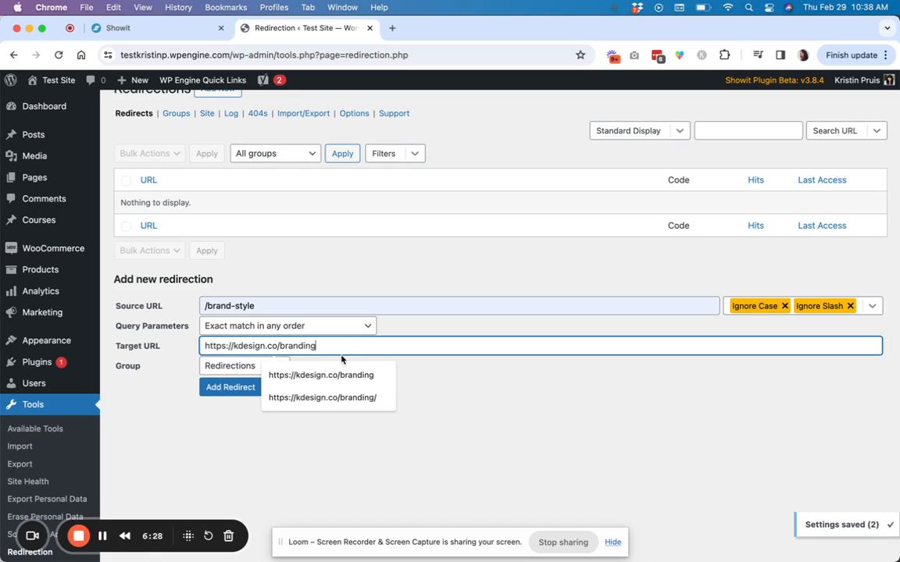
click(322, 399)
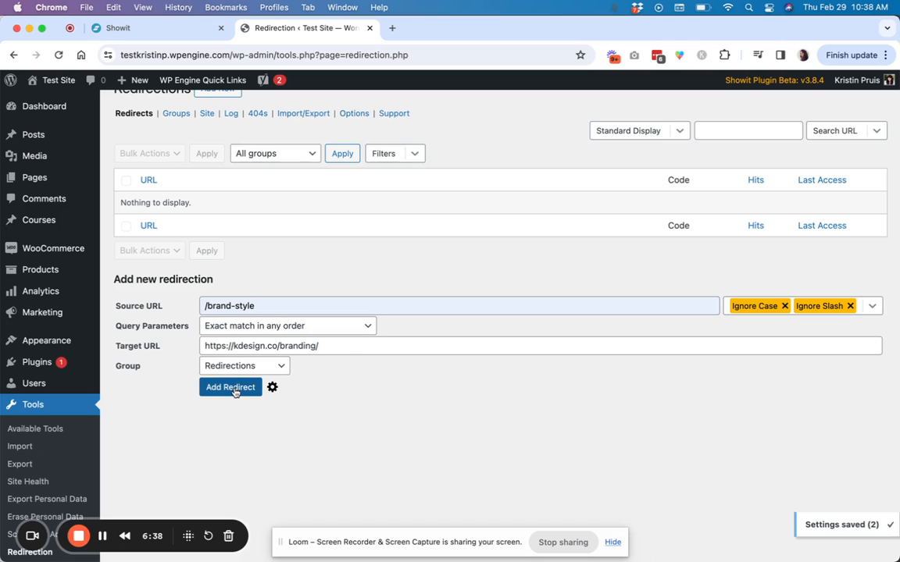
click(229, 387)
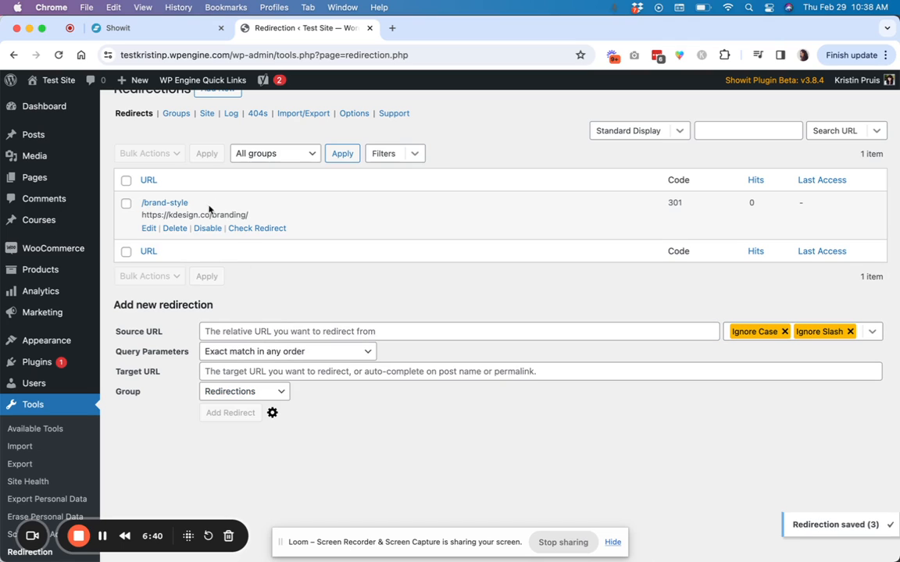
mouse_move(845, 200)
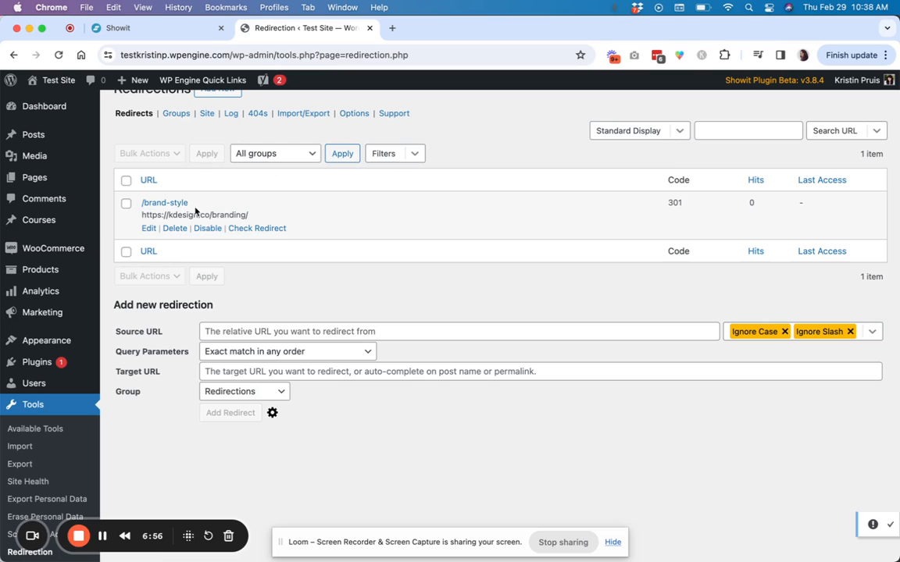
mouse_move(751, 203)
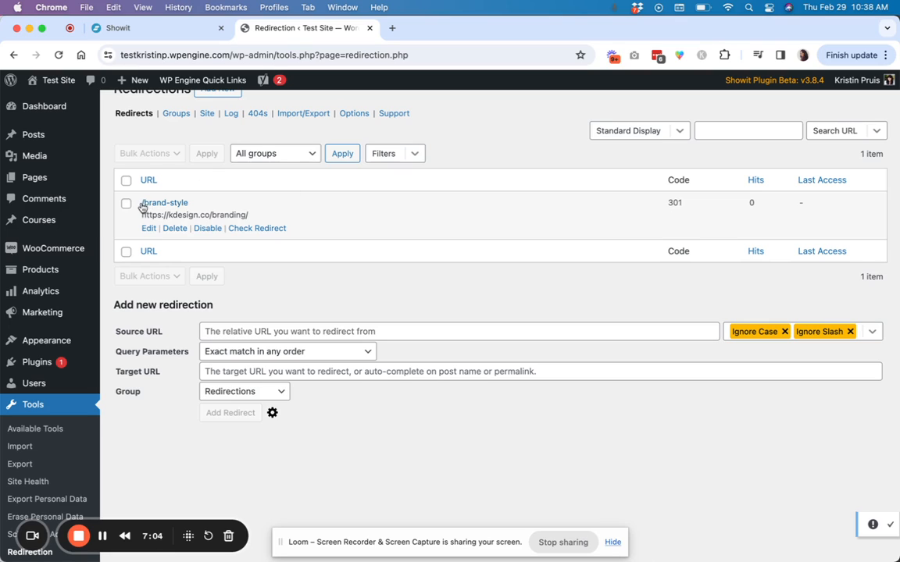
mouse_move(164, 206)
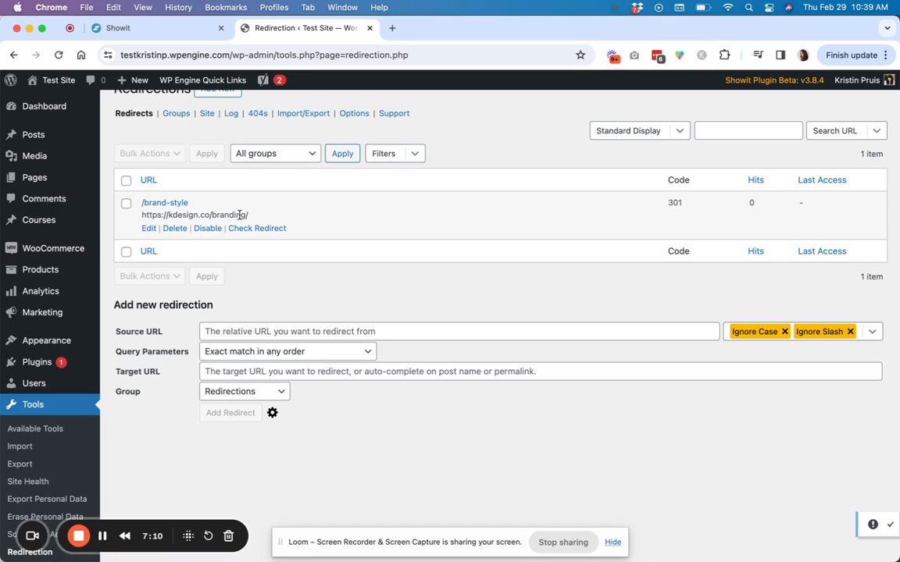
mouse_move(250, 236)
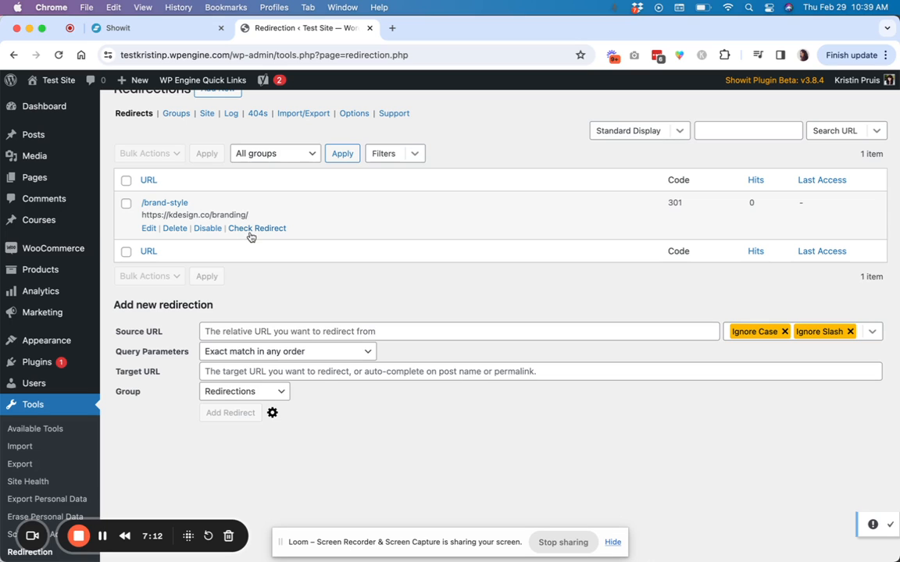
- Run Check Redirect on /brand-style, confirming 301 to the branding page with status 200
click(256, 228)
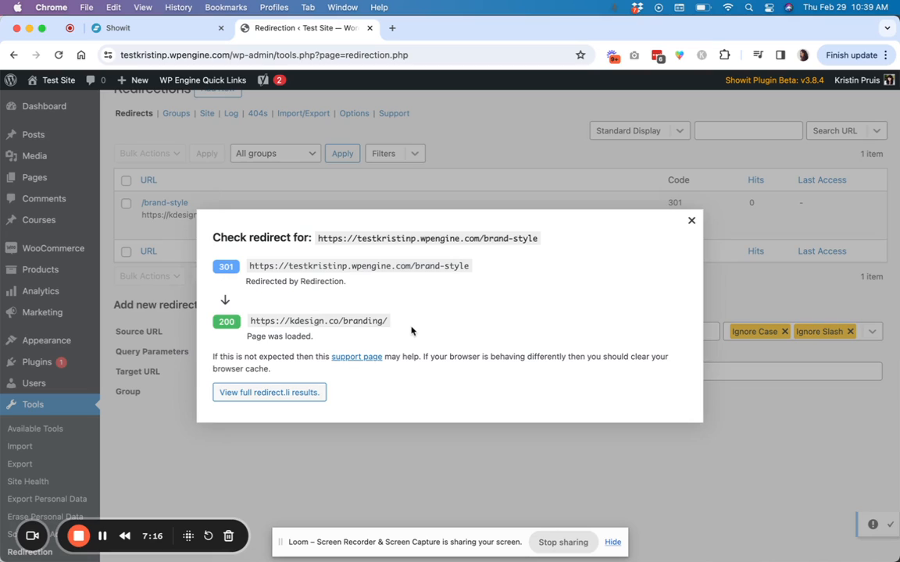
mouse_move(275, 389)
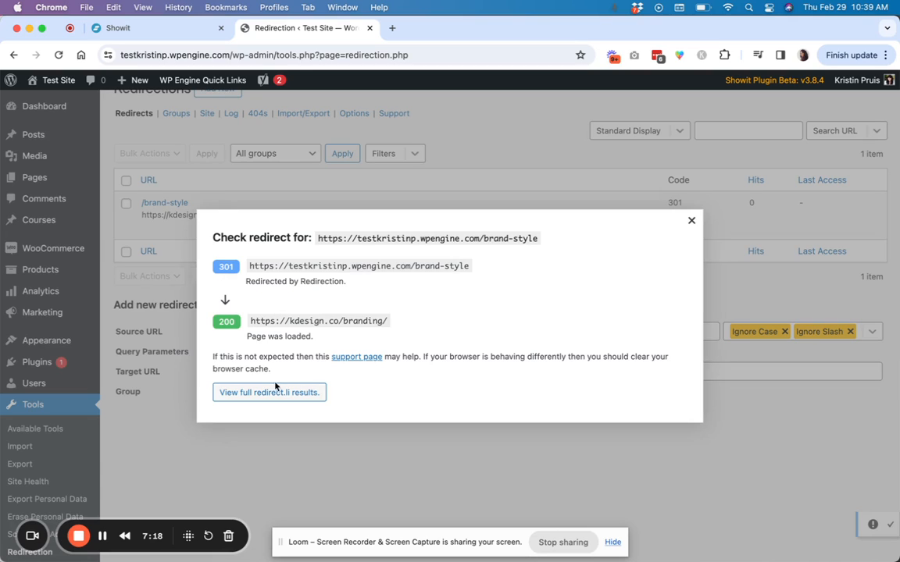
mouse_move(401, 300)
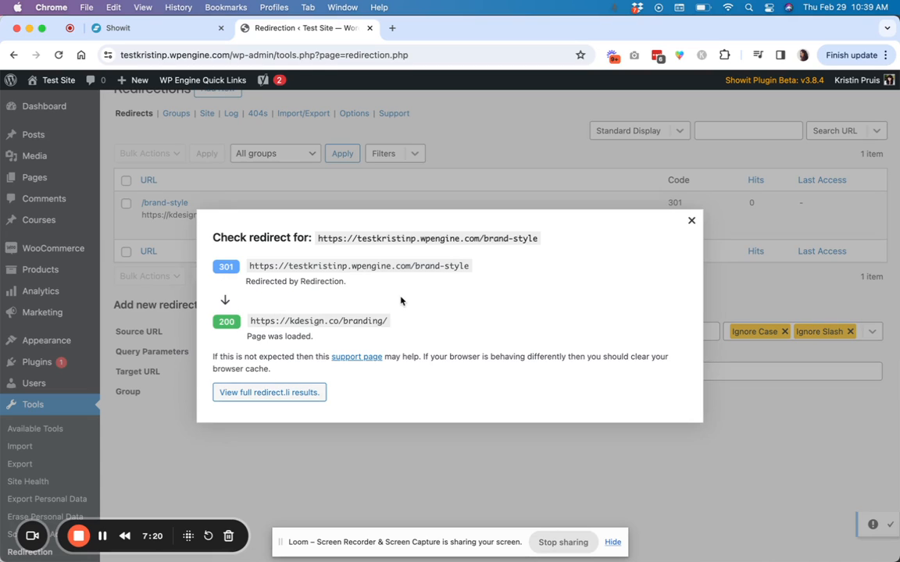
mouse_move(692, 222)
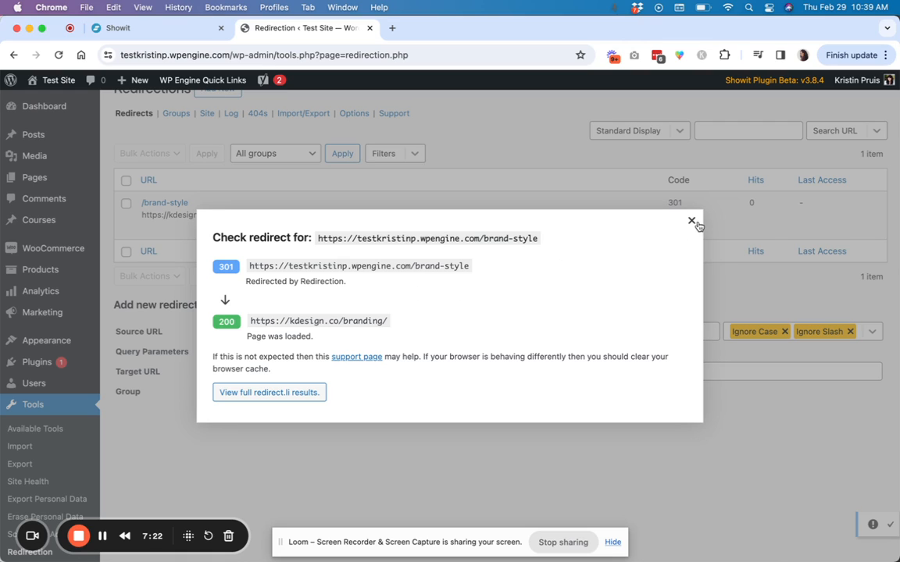
click(690, 222)
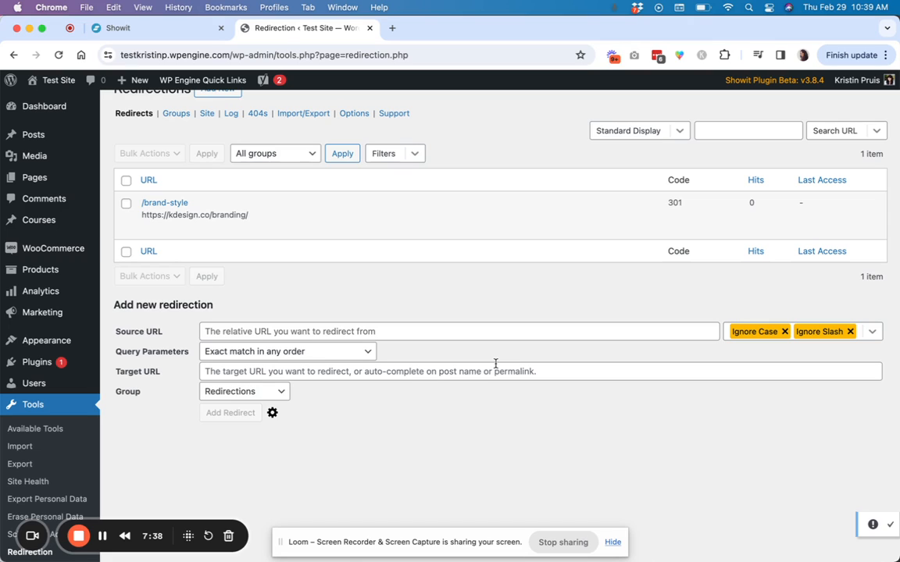
mouse_move(165, 203)
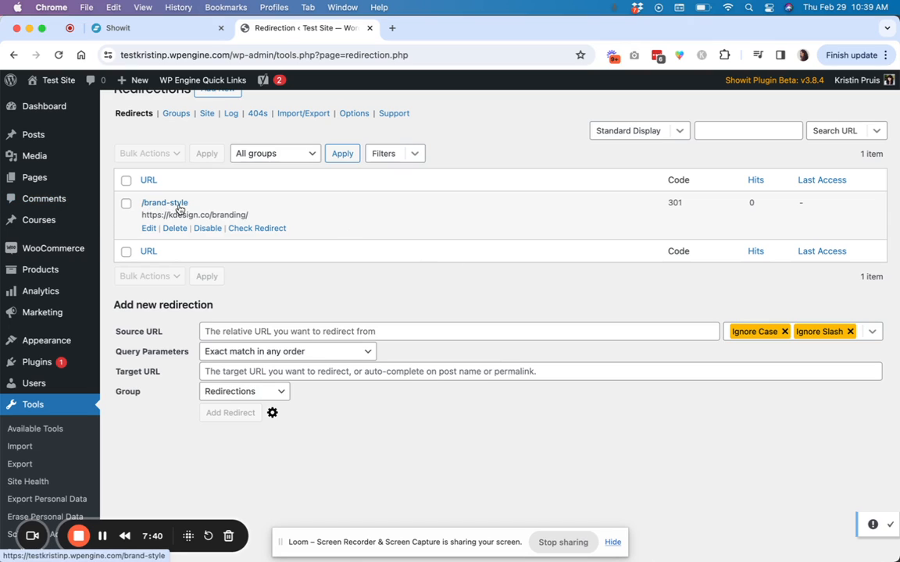
mouse_move(416, 222)
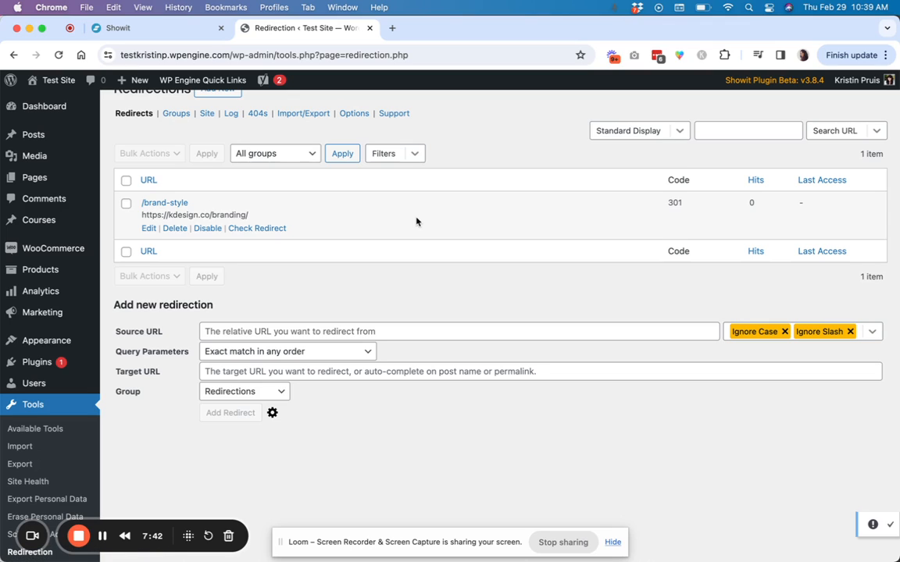
mouse_move(257, 140)
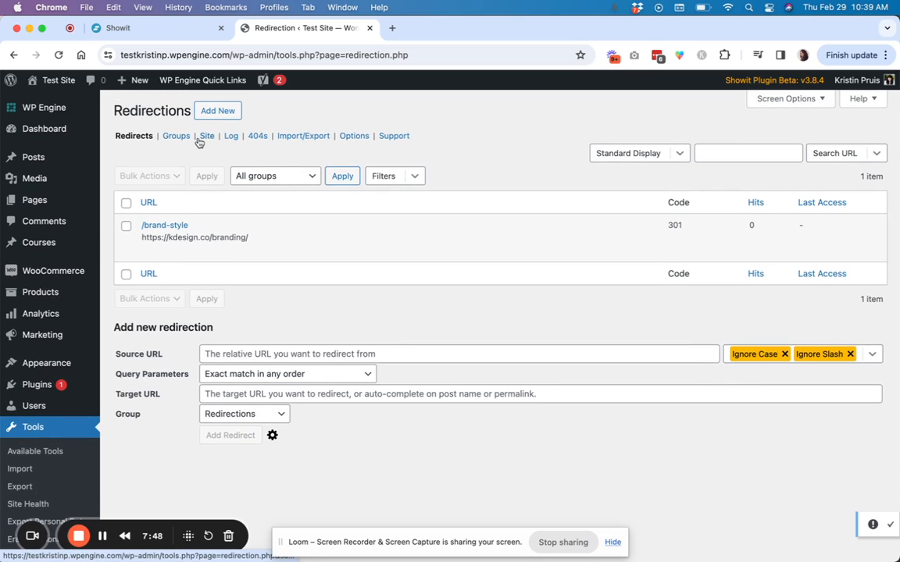
- Review the empty Log and 404s lists, then return to Redirects showing 1 hit for /brand-style
click(231, 135)
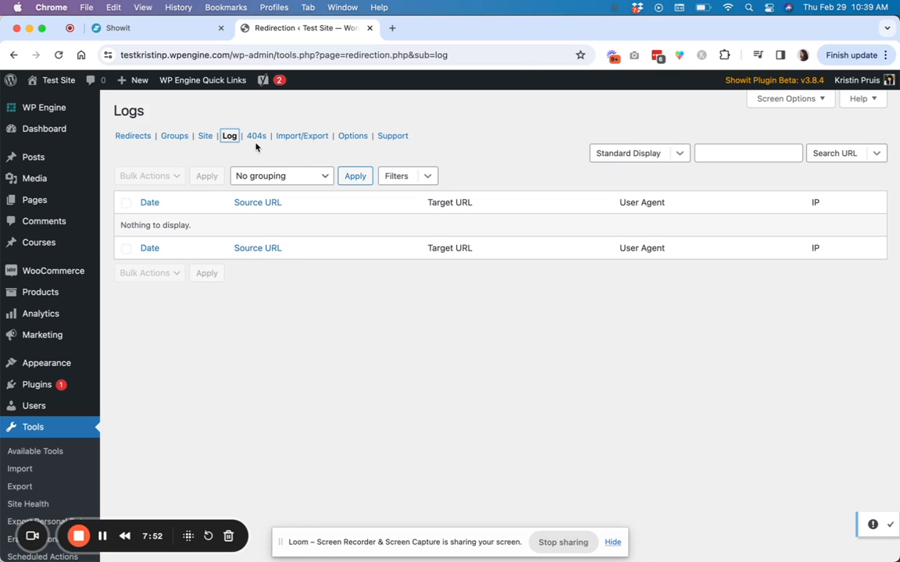
click(256, 134)
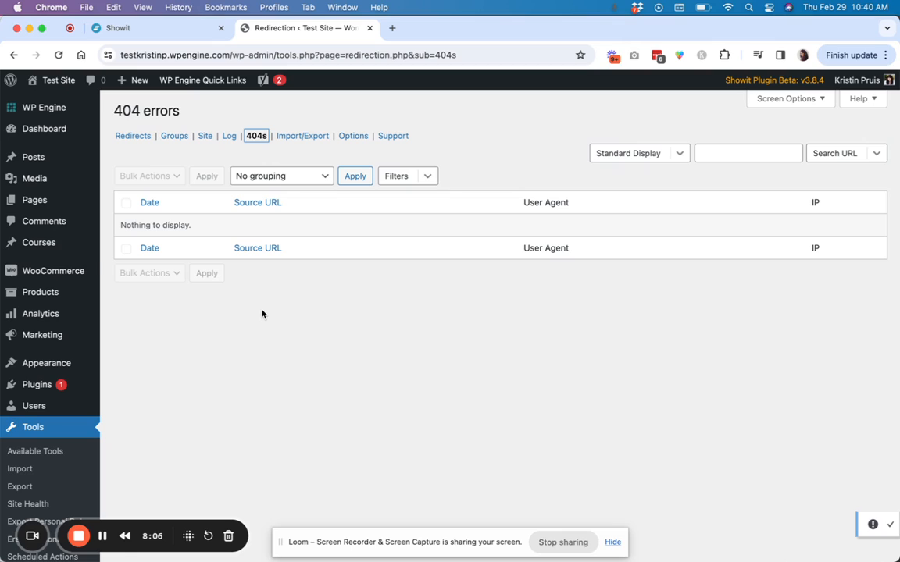
mouse_move(314, 150)
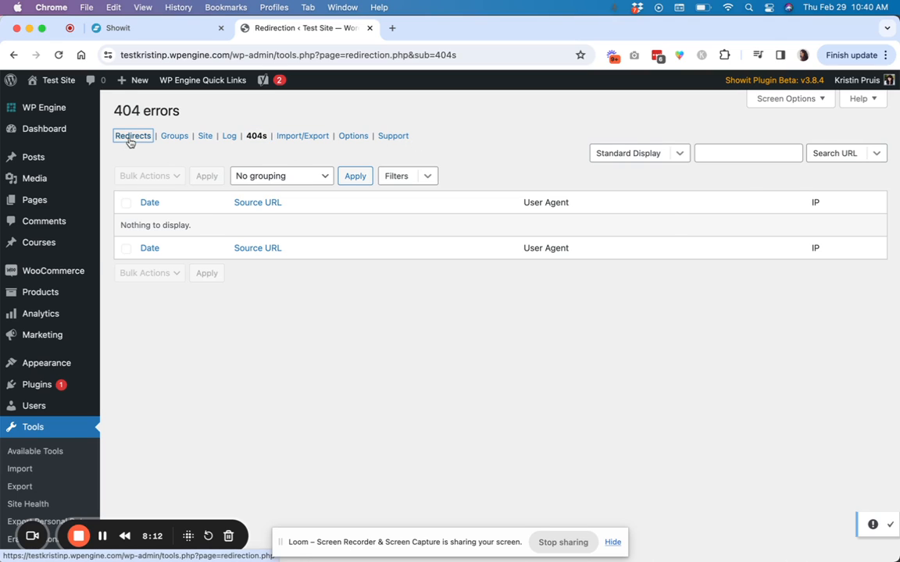
click(133, 134)
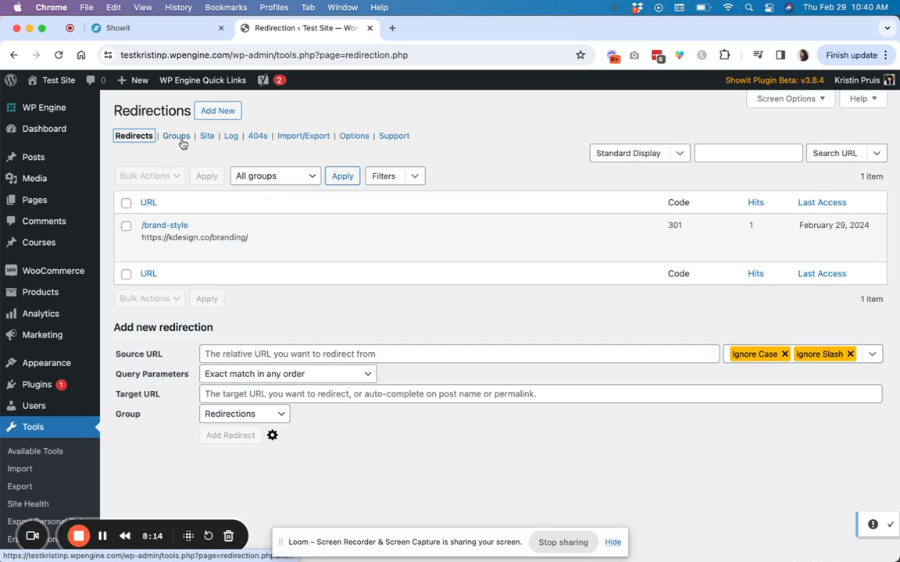